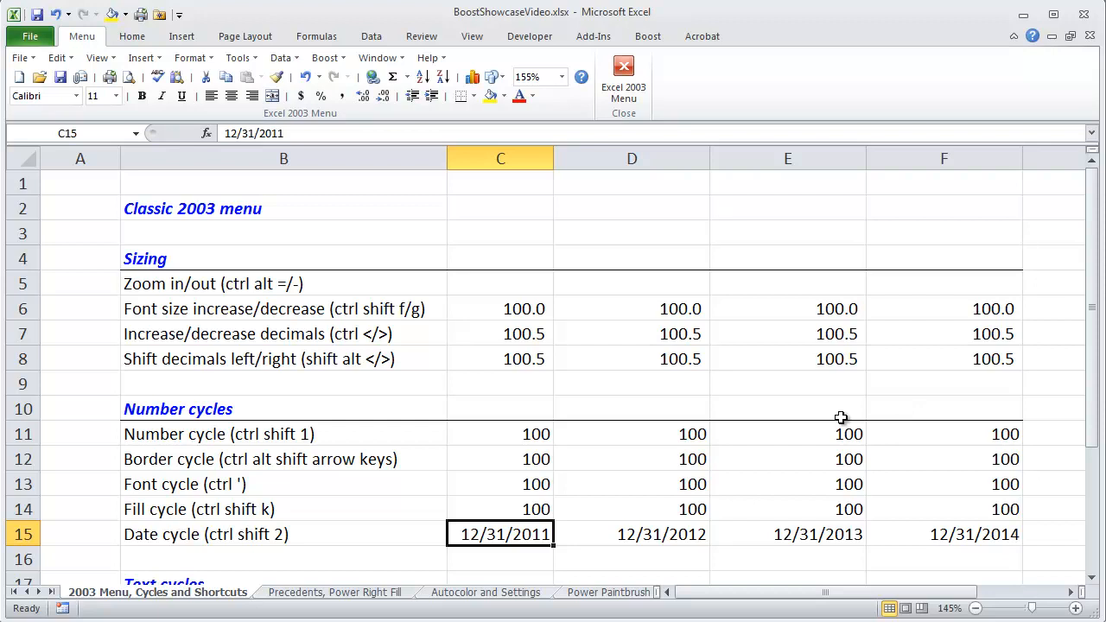
pyautogui.moveTo(638, 43)
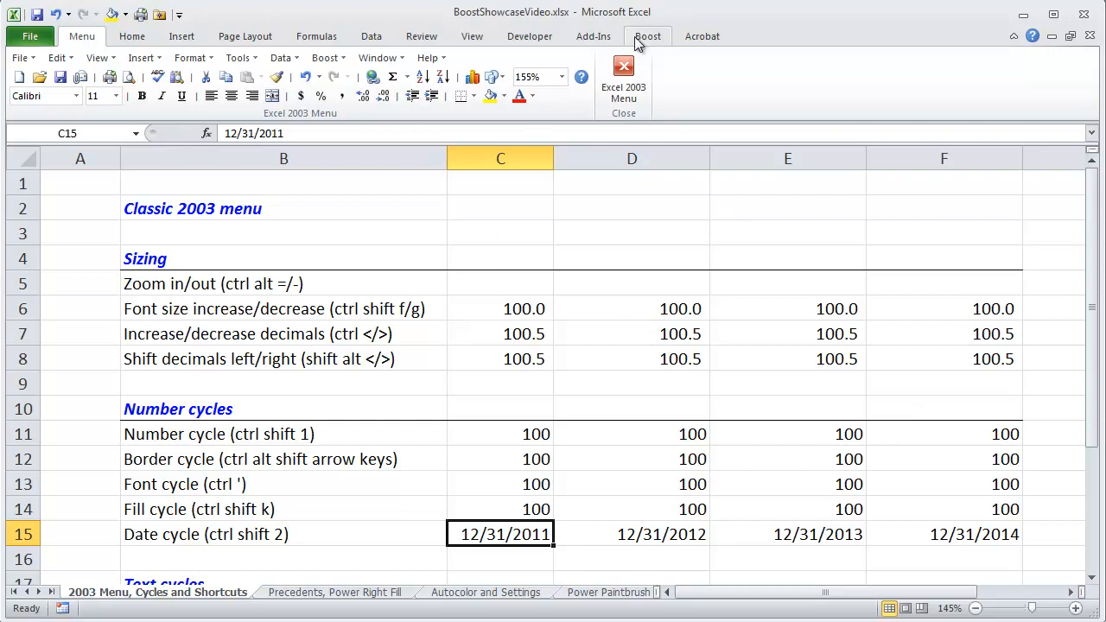
# Switch Boost to the classic 2003-style menus and browse them with Alt access letters
pyautogui.click(646, 35)
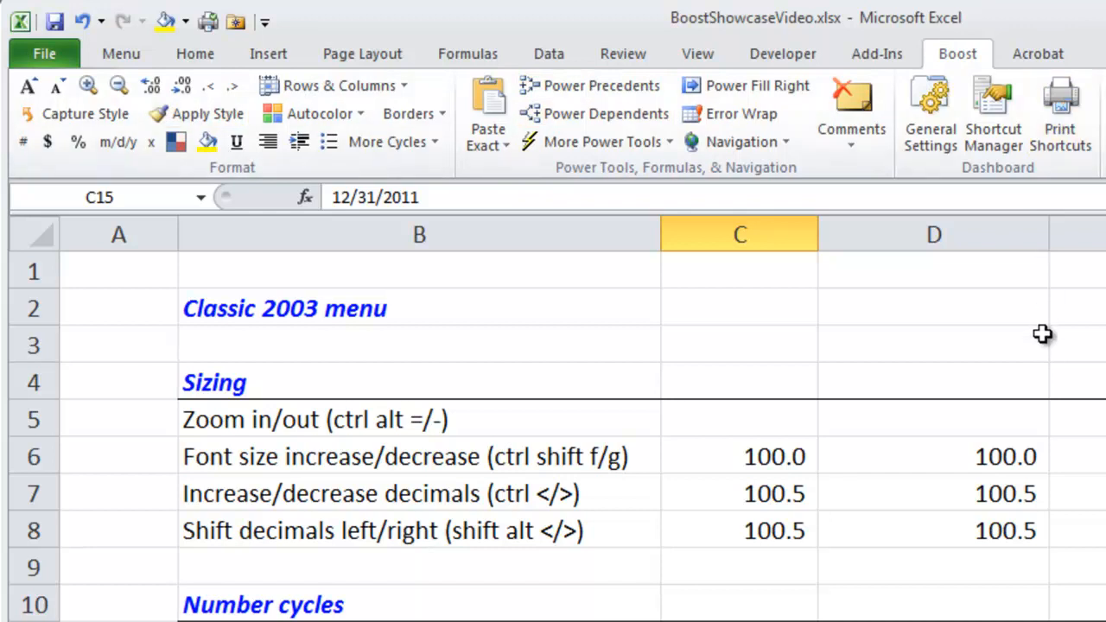
pyautogui.click(933, 344)
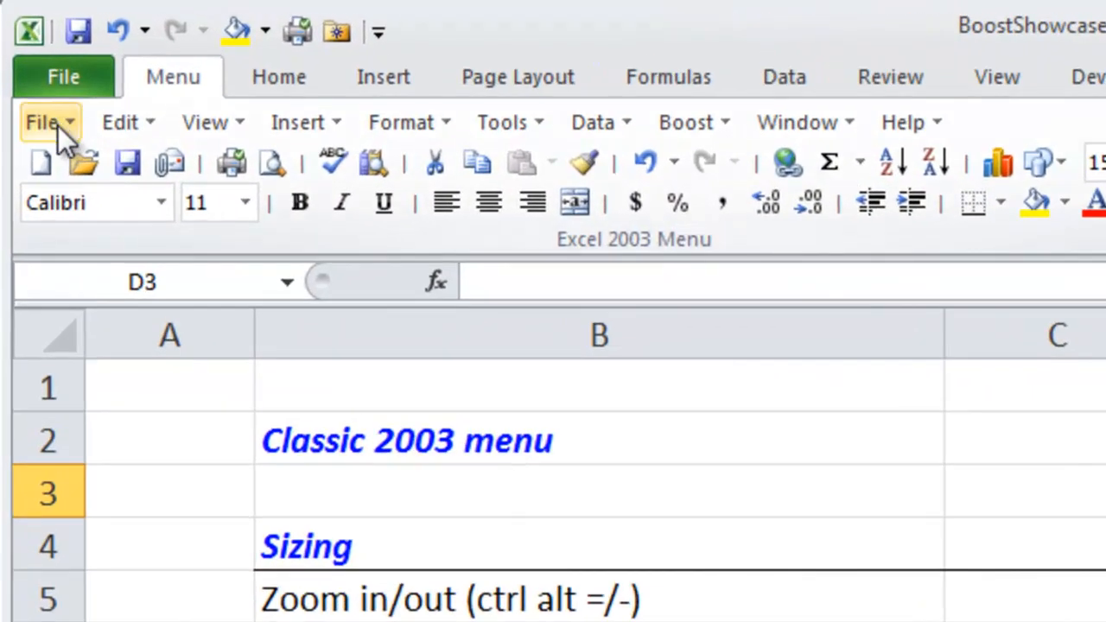
pyautogui.click(204, 121)
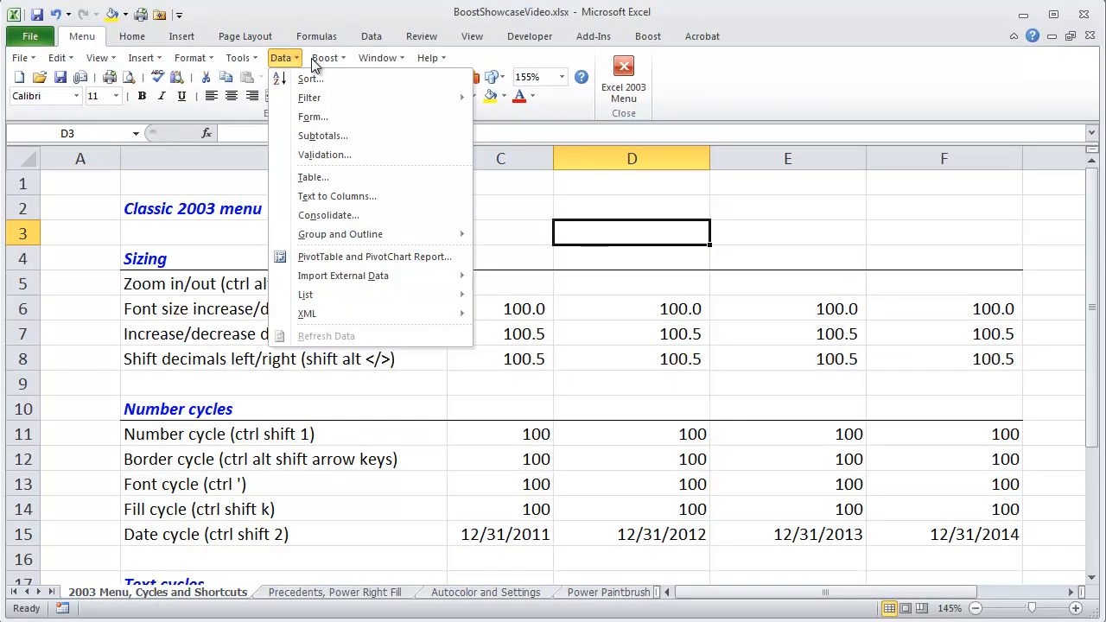
pyautogui.moveTo(313, 177)
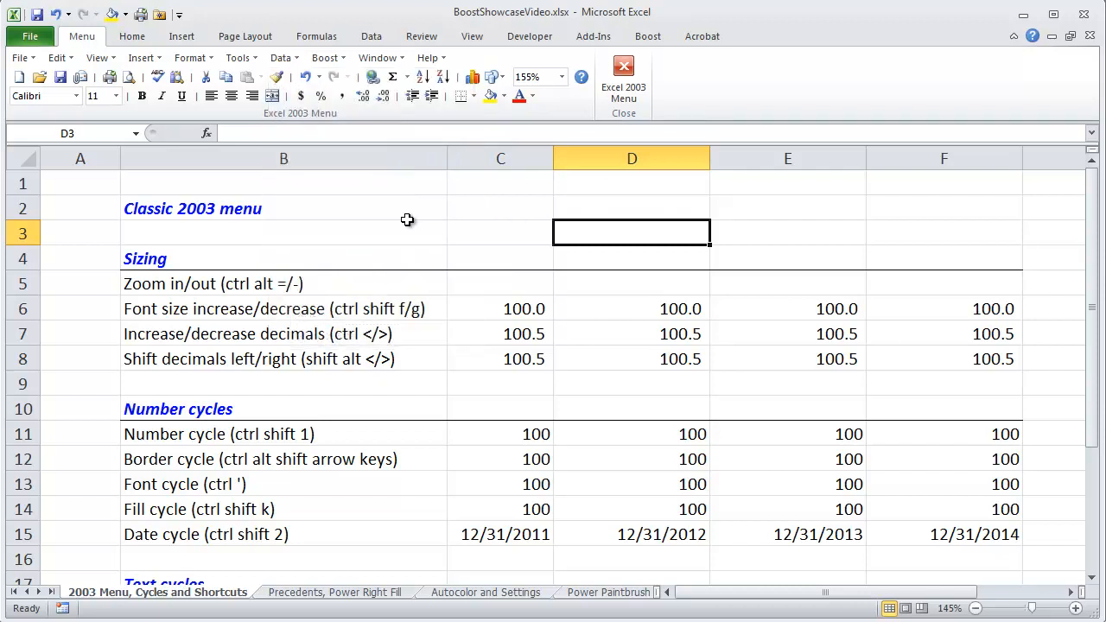
pyautogui.click(283, 232)
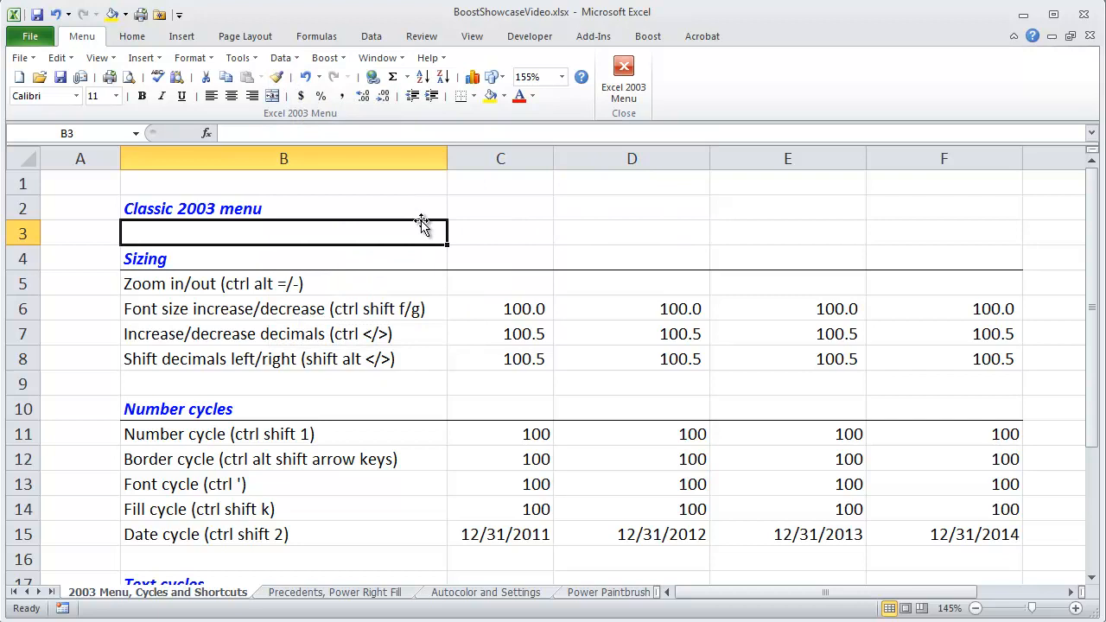
pyautogui.moveTo(366, 199)
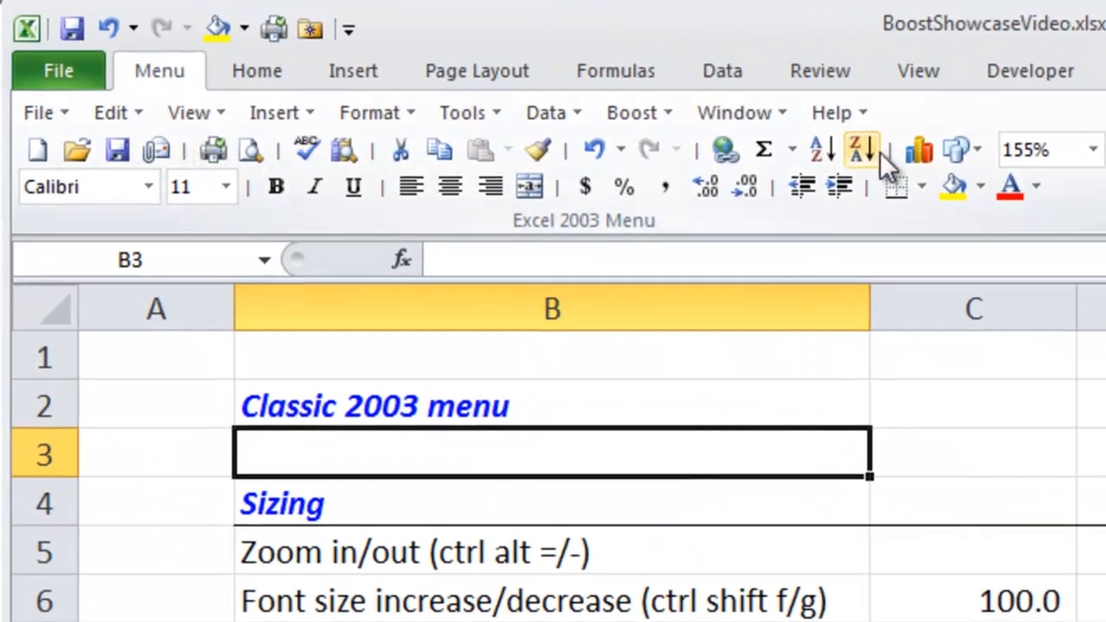
pyautogui.press('alt')
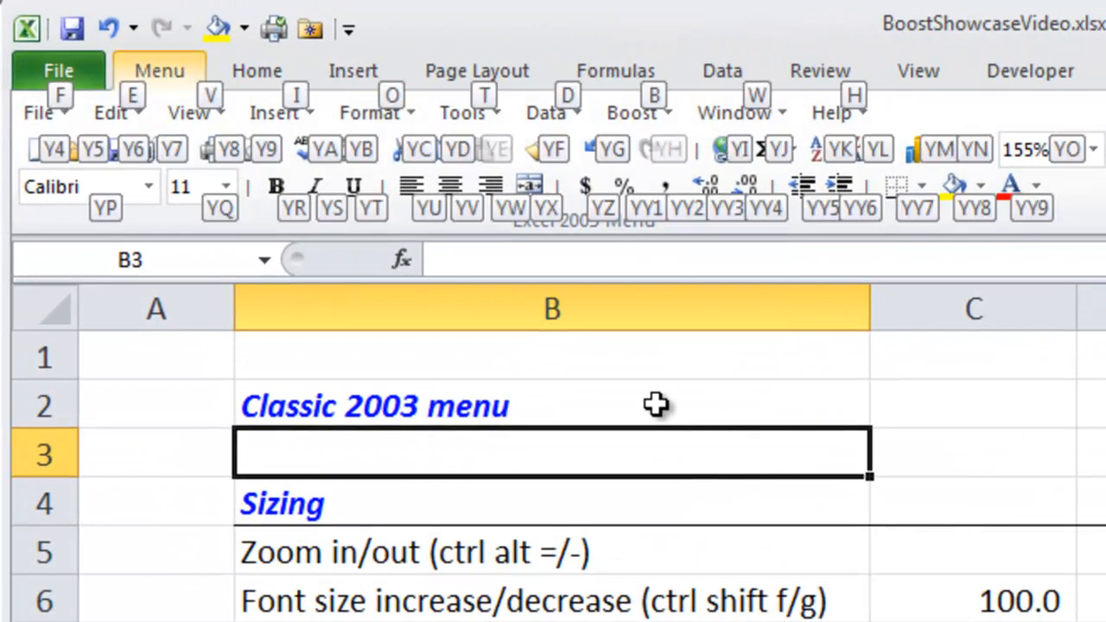
pyautogui.moveTo(188, 112)
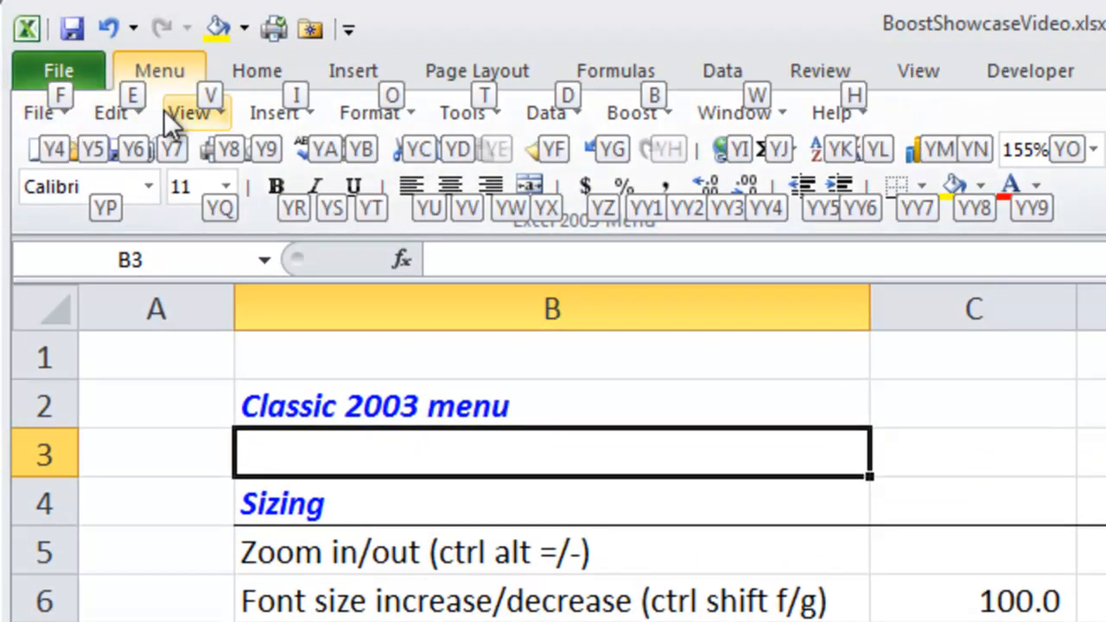
pyautogui.moveTo(275, 113)
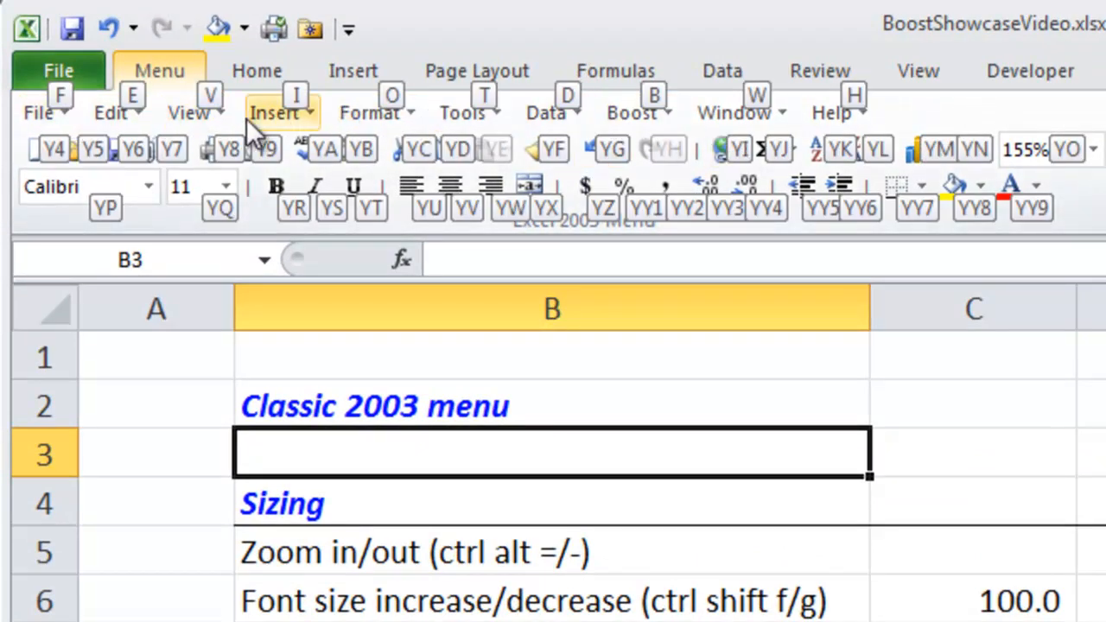
pyautogui.click(110, 112)
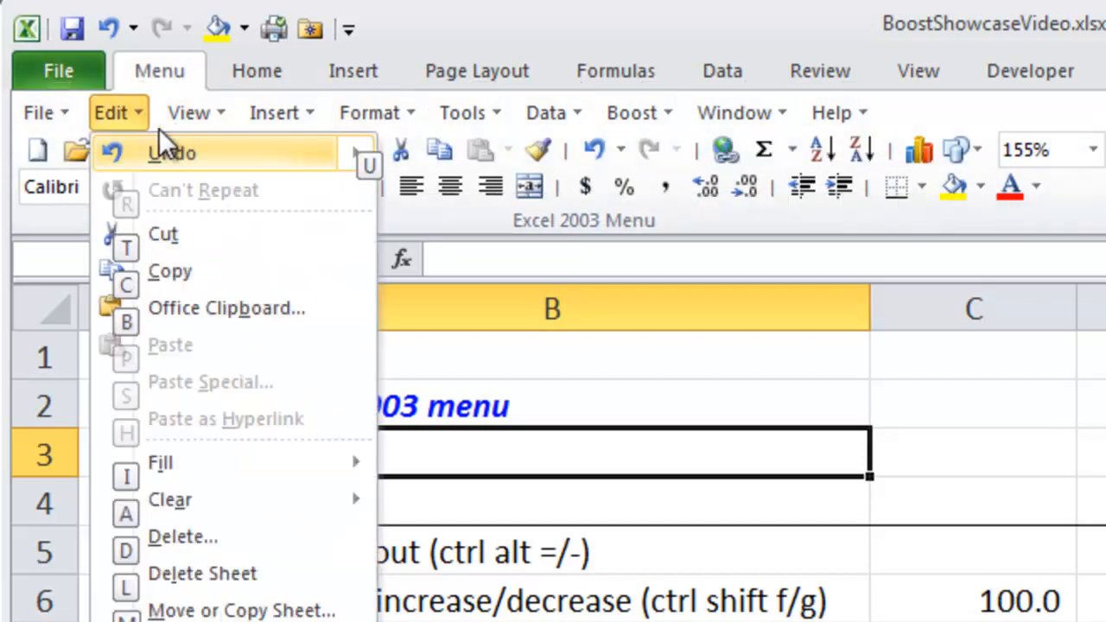
pyautogui.press('alt')
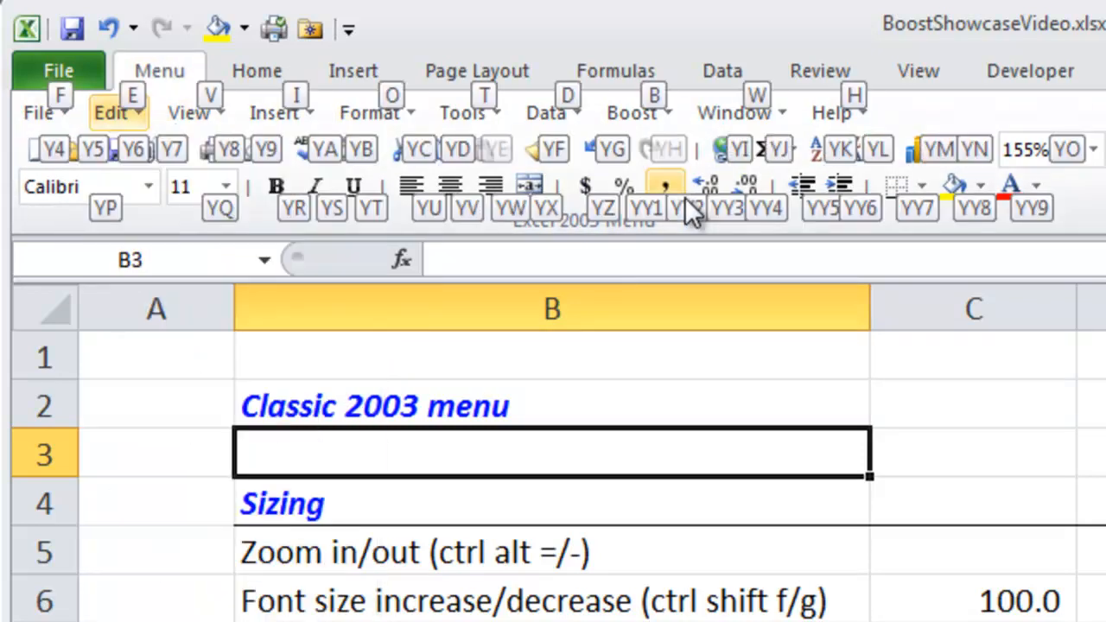
pyautogui.click(187, 112)
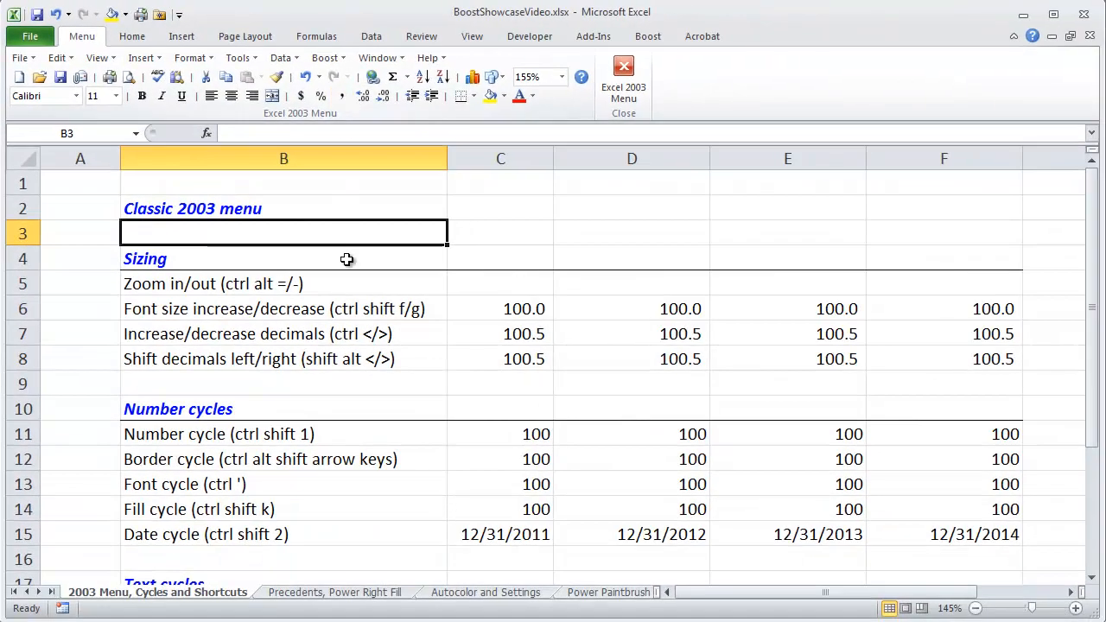
# Cycle the Shift decimals and Number cycle rows to 100.0x and put borders round the Border cycle row
pyautogui.click(283, 283)
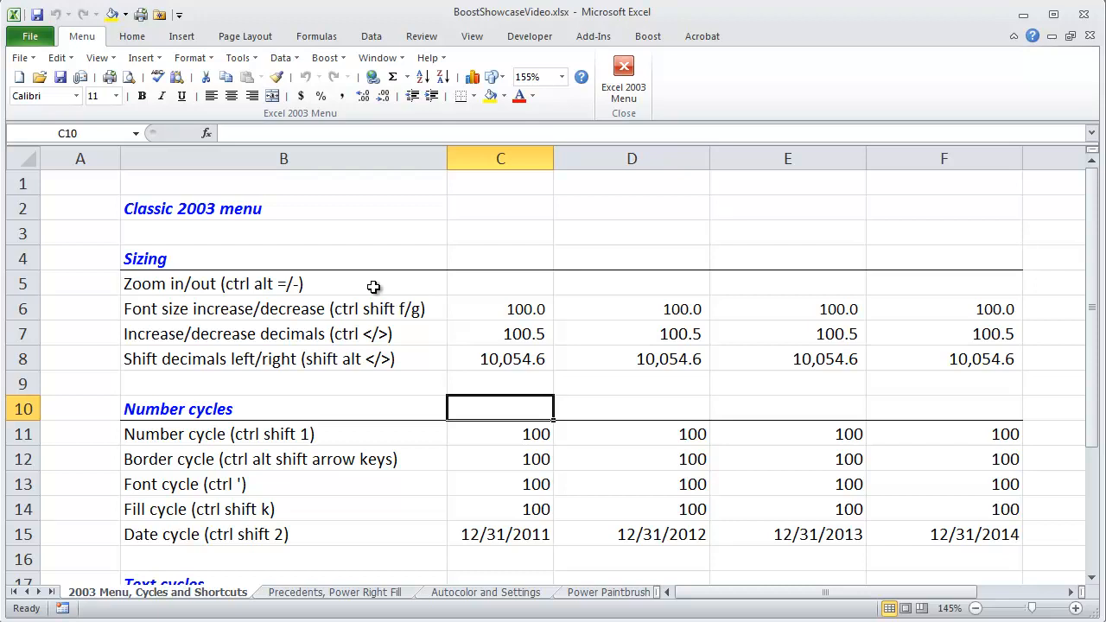
pyautogui.click(501, 434)
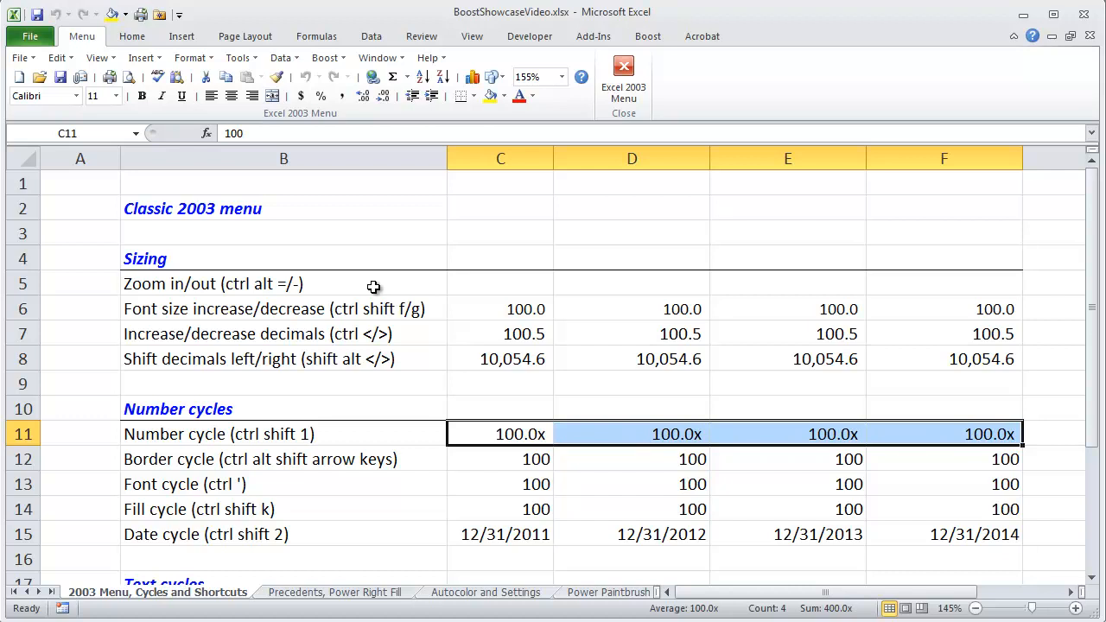
pyautogui.click(501, 459)
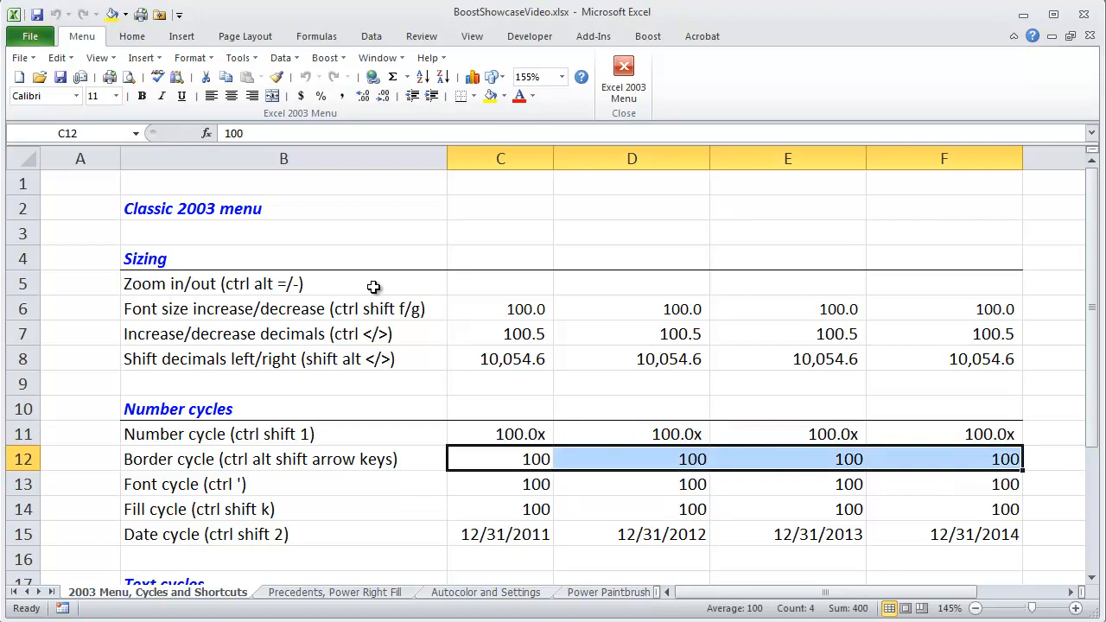
pyautogui.click(501, 508)
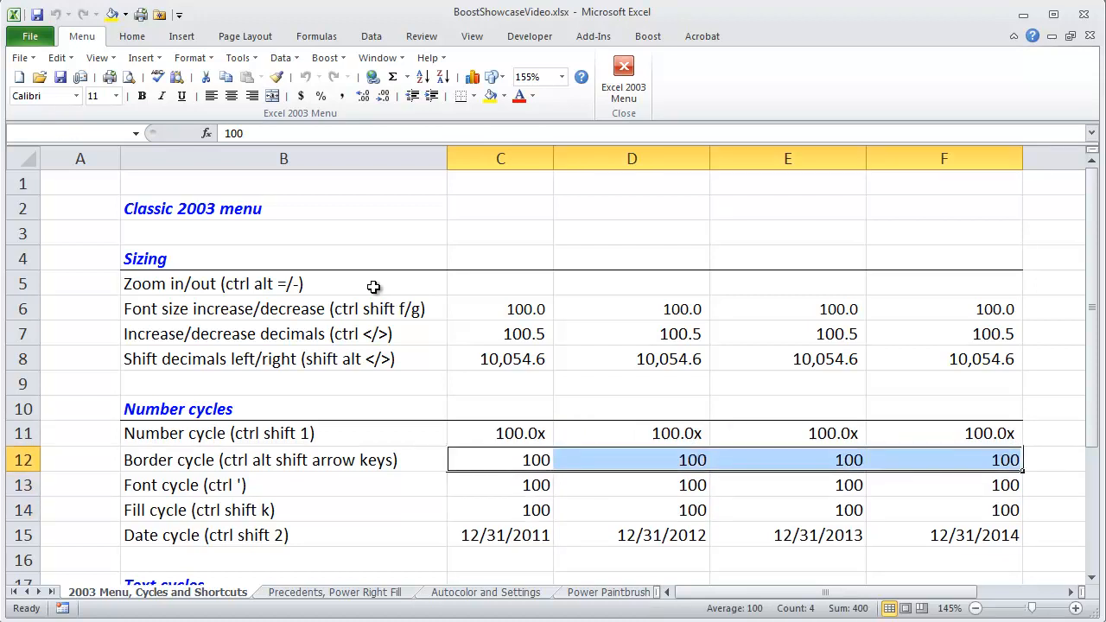
pyautogui.click(501, 460)
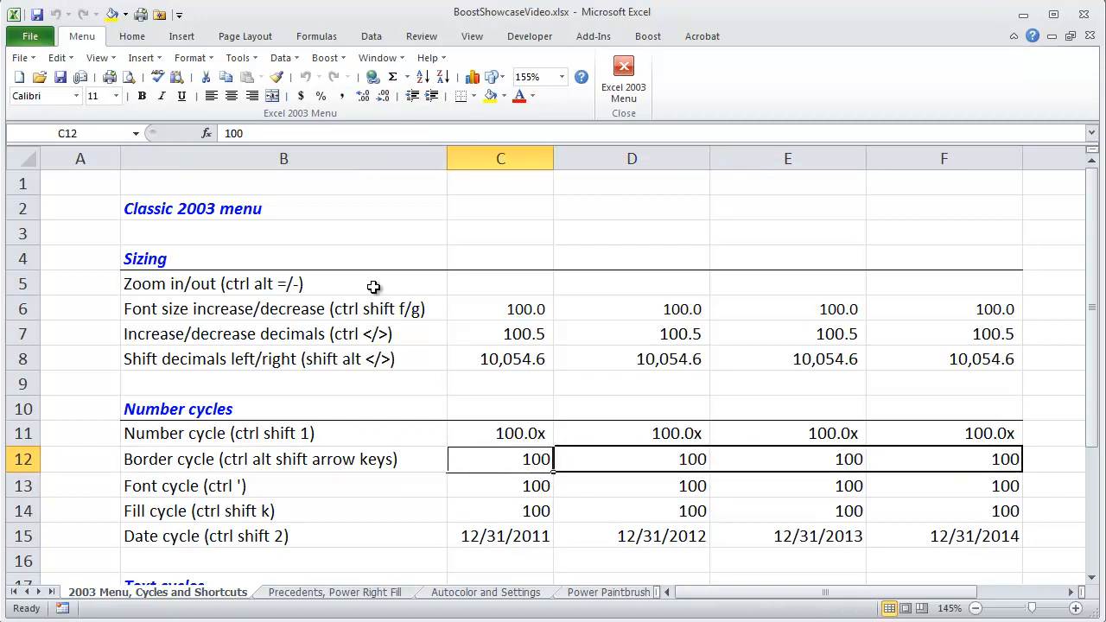
# Cycle the Font cycle row's values to a blue font colour with Ctrl+'
pyautogui.press('Down')
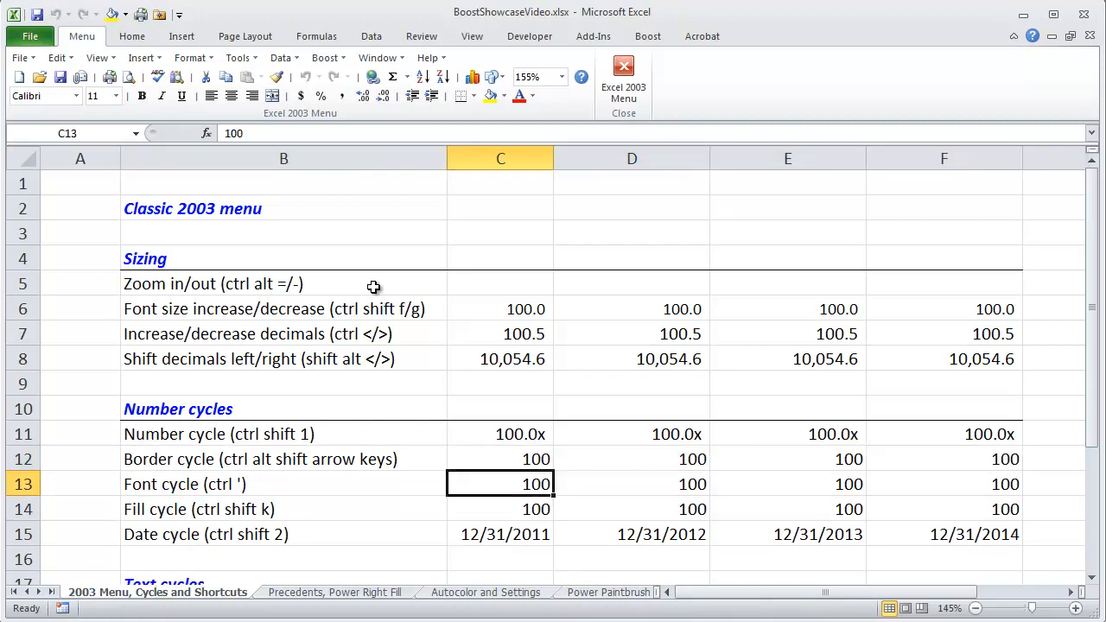
pyautogui.moveTo(501, 484); pyautogui.dragTo(943, 484)
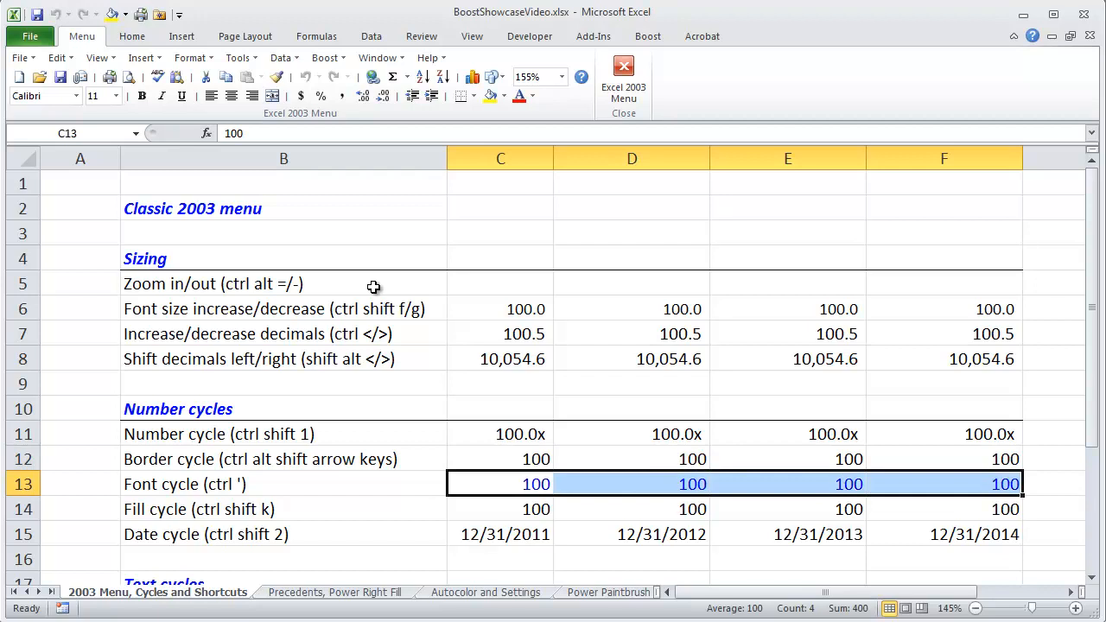
pyautogui.press("ctrl+'")
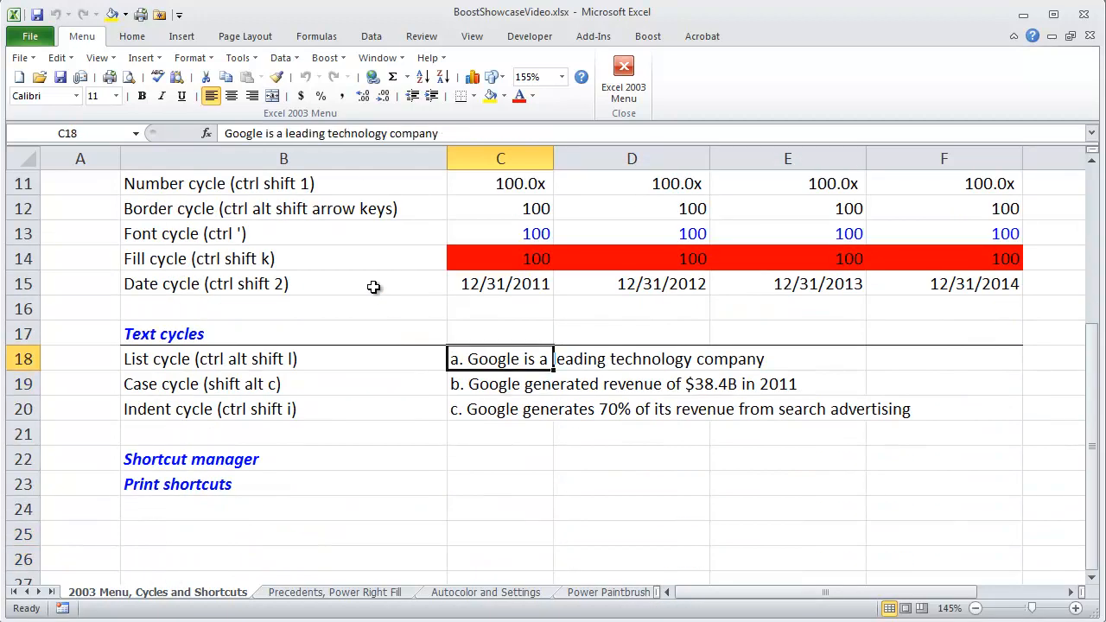
# Cycle the three Google statements from lettered a–c to numbered 1–3 prefixes
pyautogui.moveTo(500, 358); pyautogui.dragTo(499, 407)
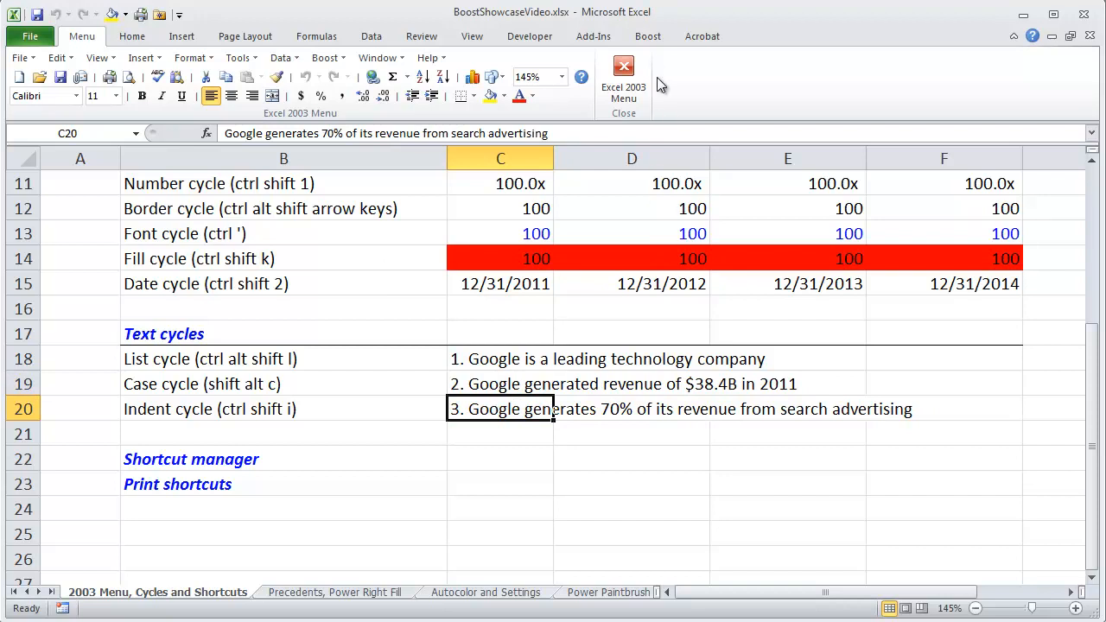
# In Boost's Shortcut Manager, assign Ctrl+Alt+Shift+9 as the new Date Cycle shortcut
pyautogui.click(646, 35)
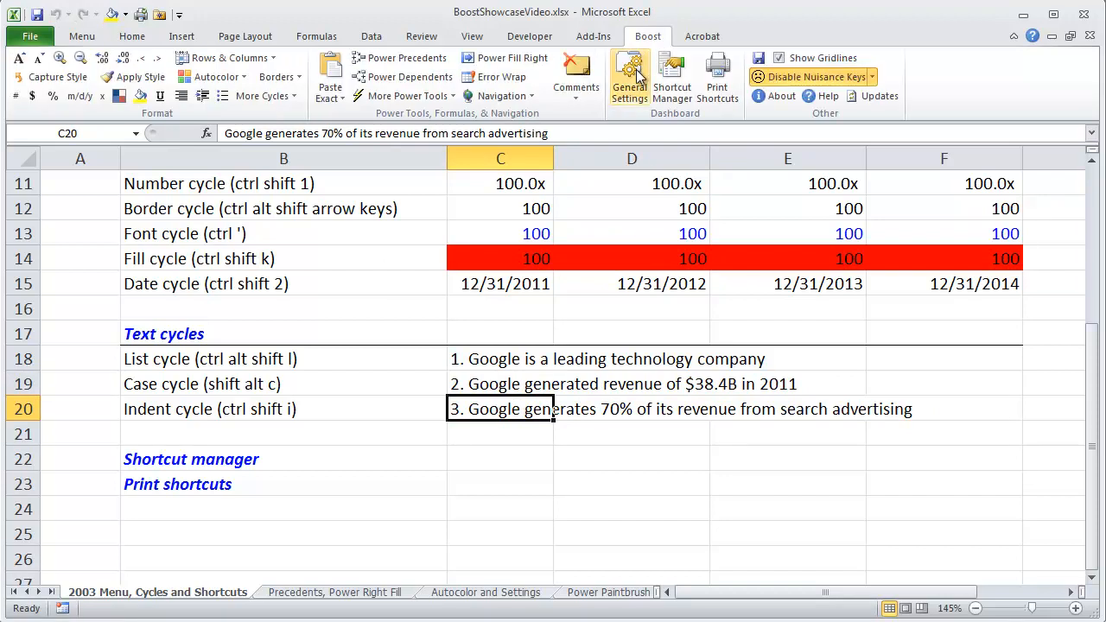
pyautogui.click(672, 77)
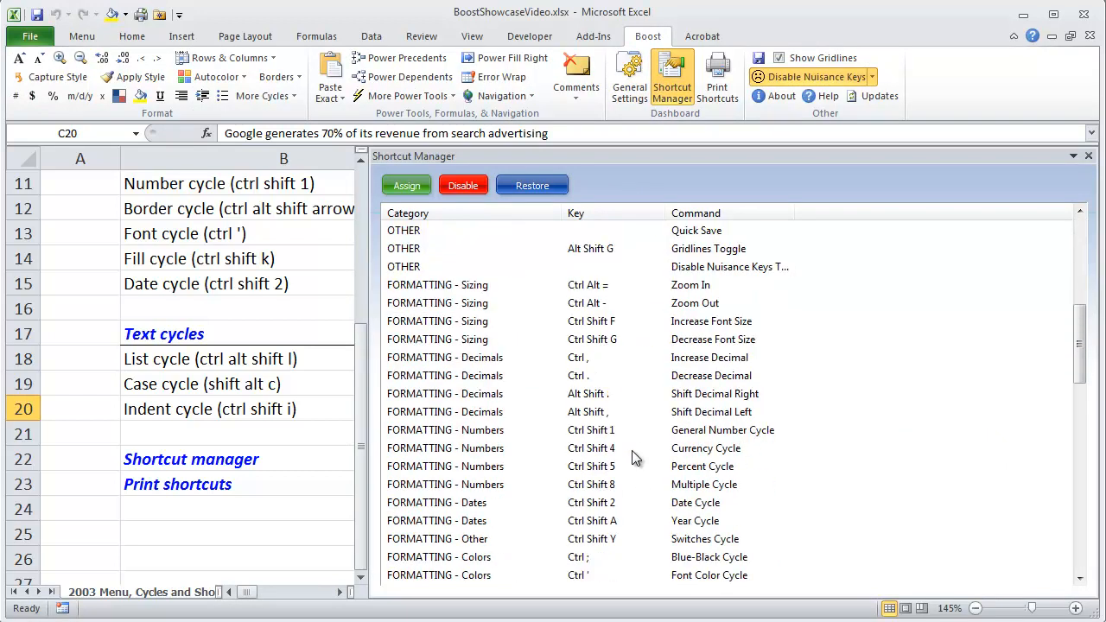
pyautogui.moveTo(601, 508)
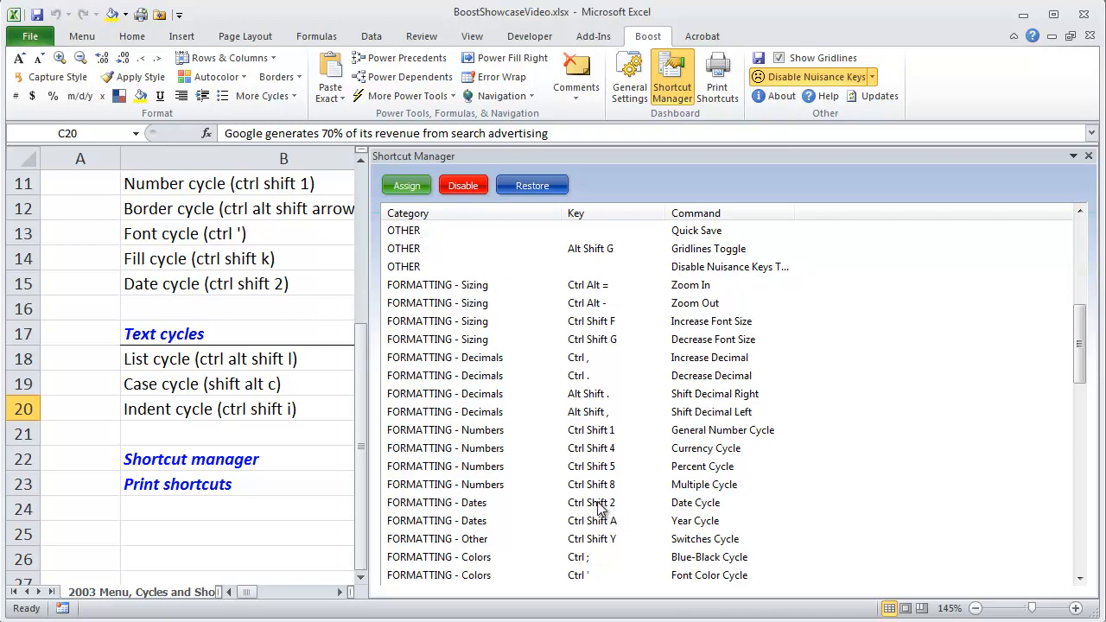
pyautogui.click(406, 185)
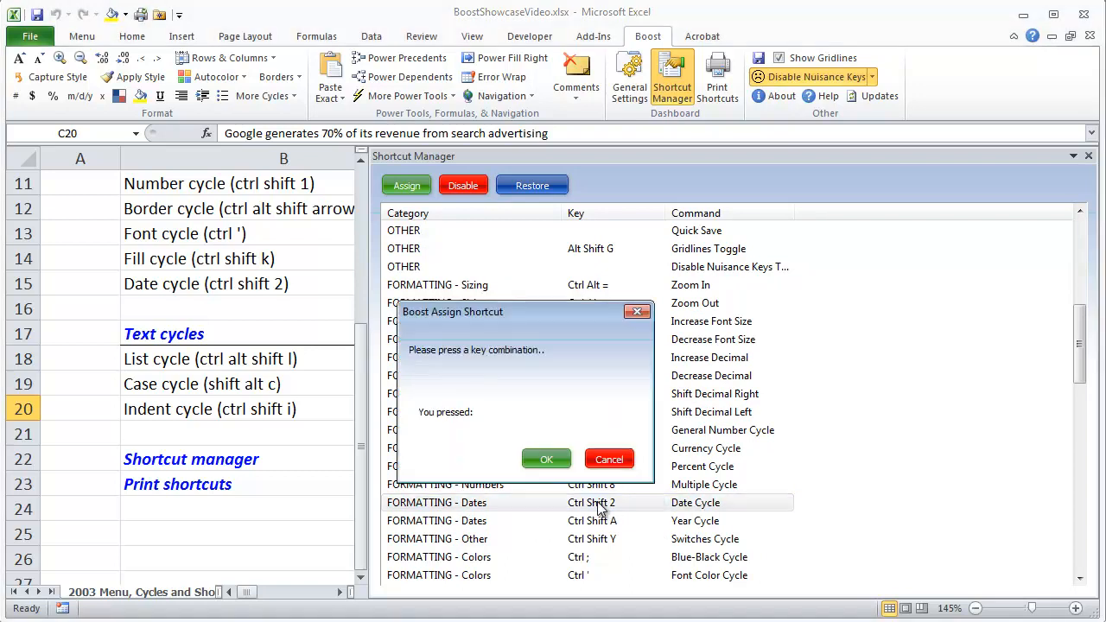
pyautogui.press('ctrl+alt+shift+9')
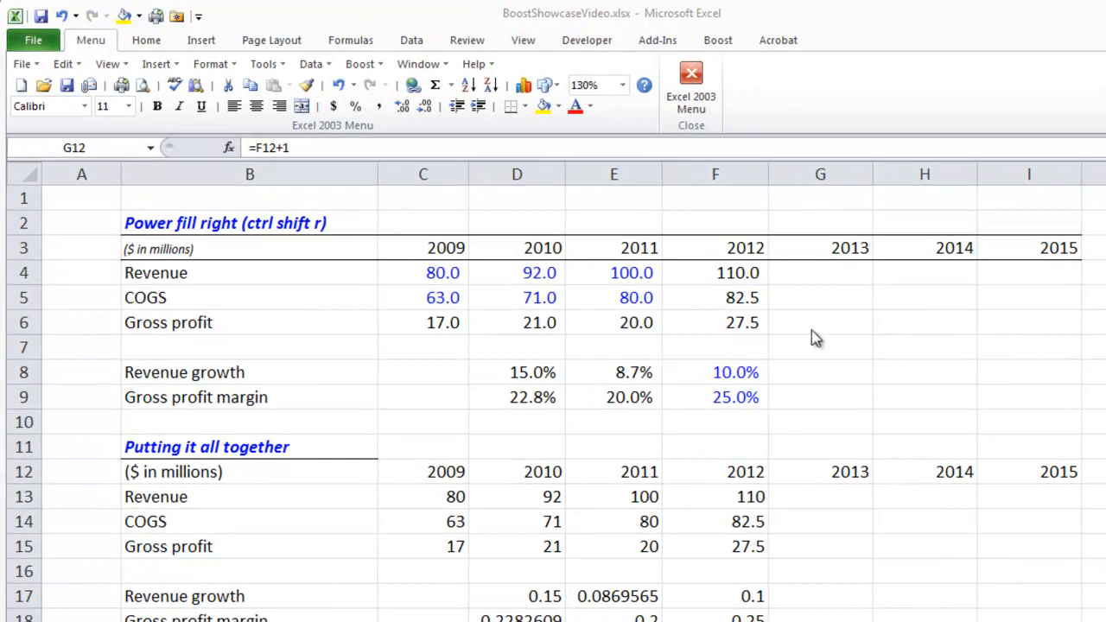
# Power-fill the 2012 revenue, COGS and gross profit block right through 2015
pyautogui.click(715, 273)
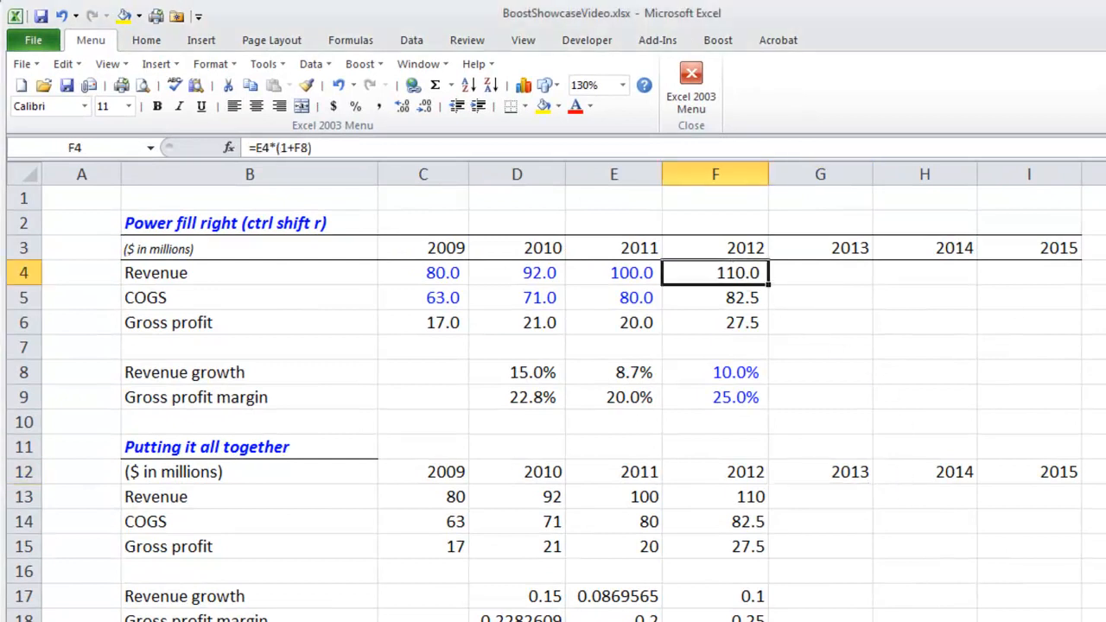
pyautogui.moveTo(715, 273); pyautogui.dragTo(715, 396)
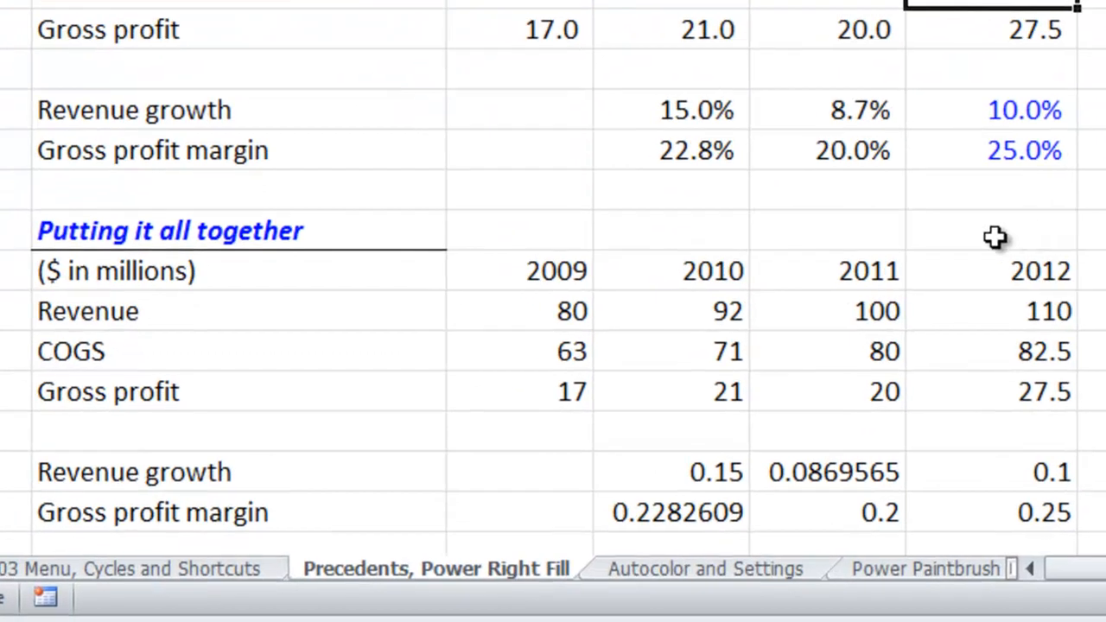
pyautogui.click(670, 270)
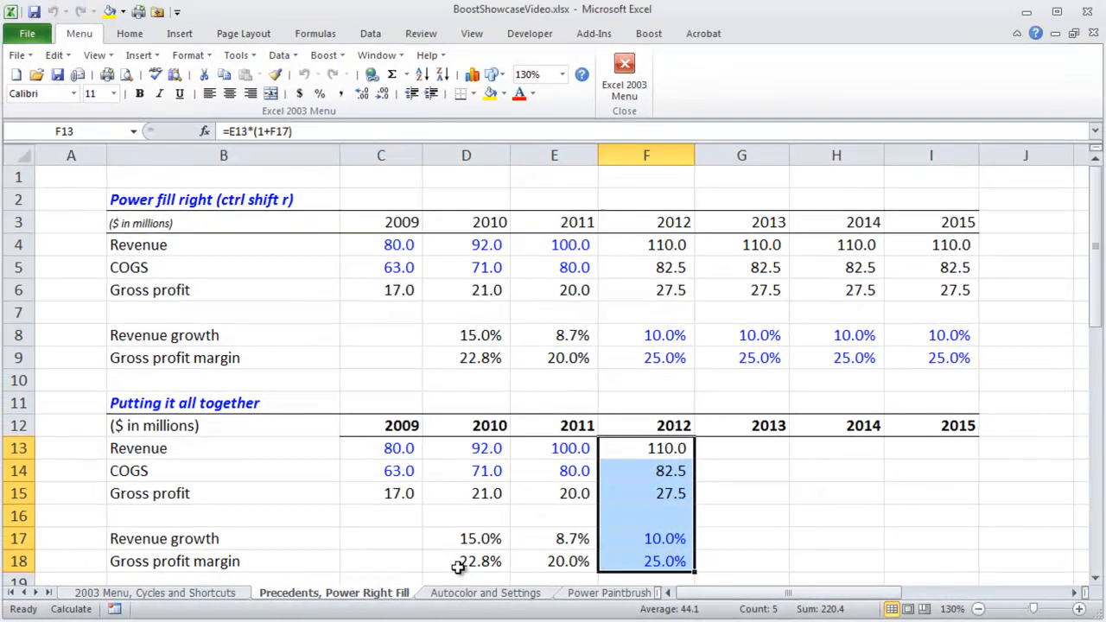
# Run Power Precedents on Consolidated 2015 revenues, jump to 'Segment B'!M5 and return
pyautogui.click(499, 590)
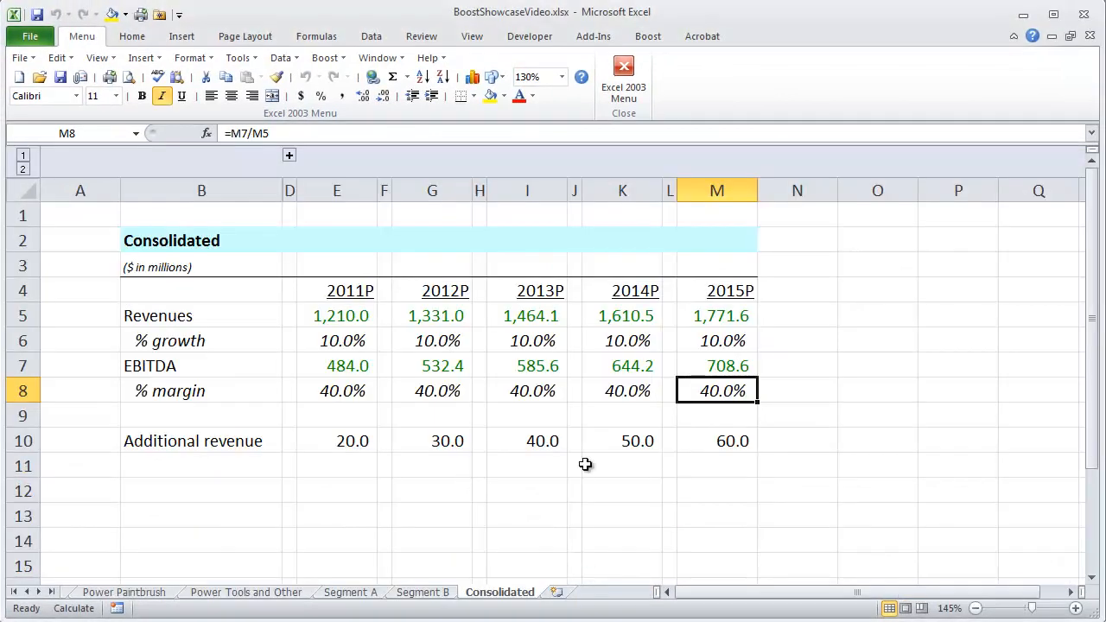
pyautogui.click(715, 314)
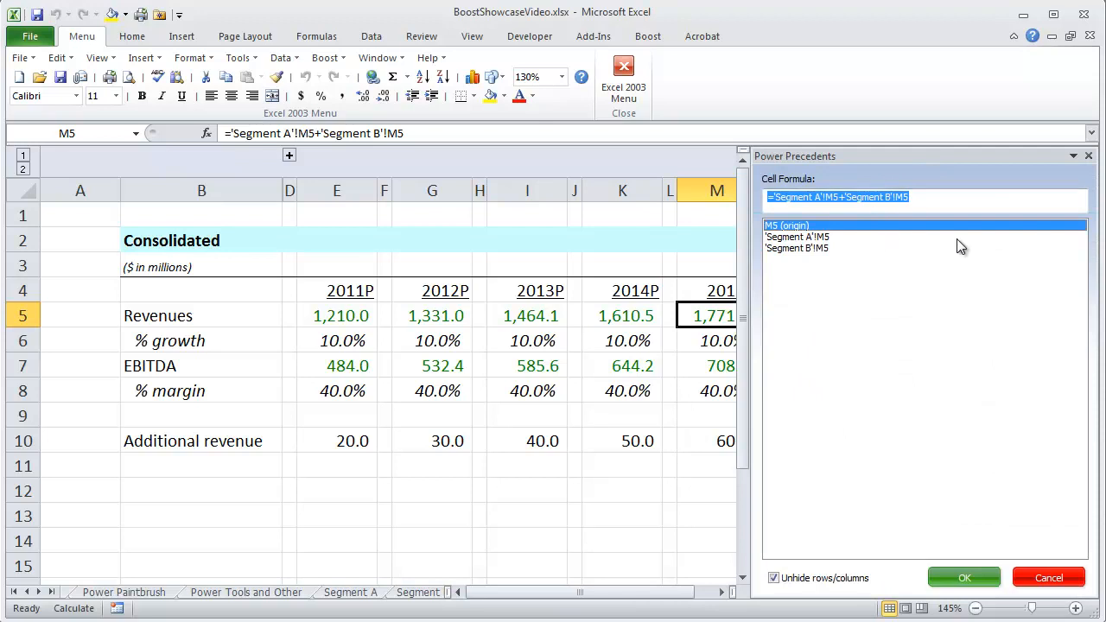
pyautogui.click(794, 249)
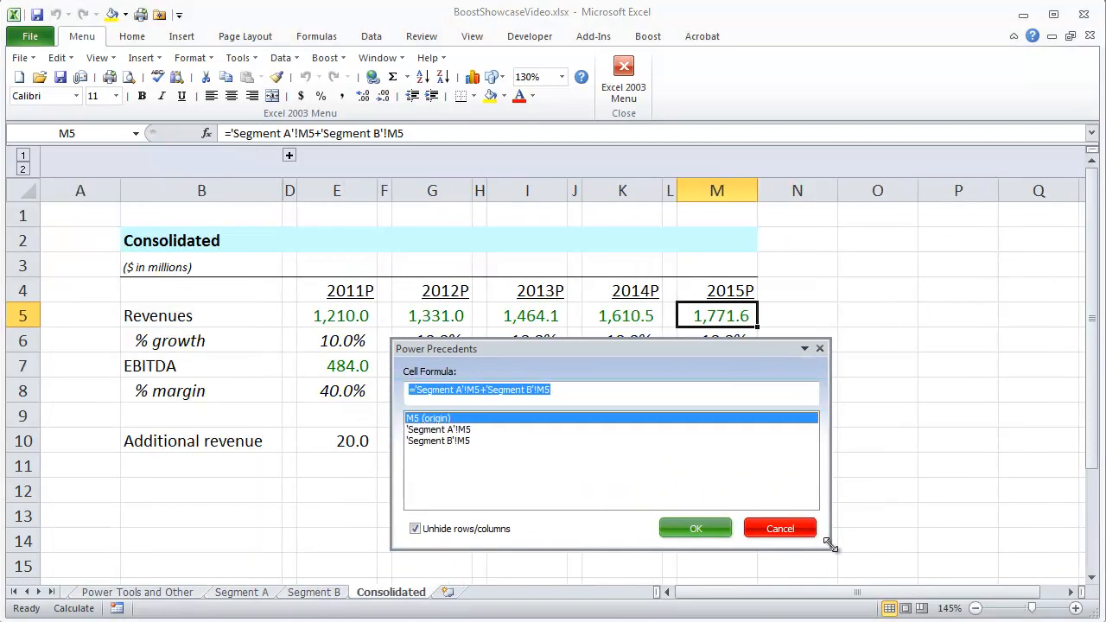
pyautogui.click(439, 440)
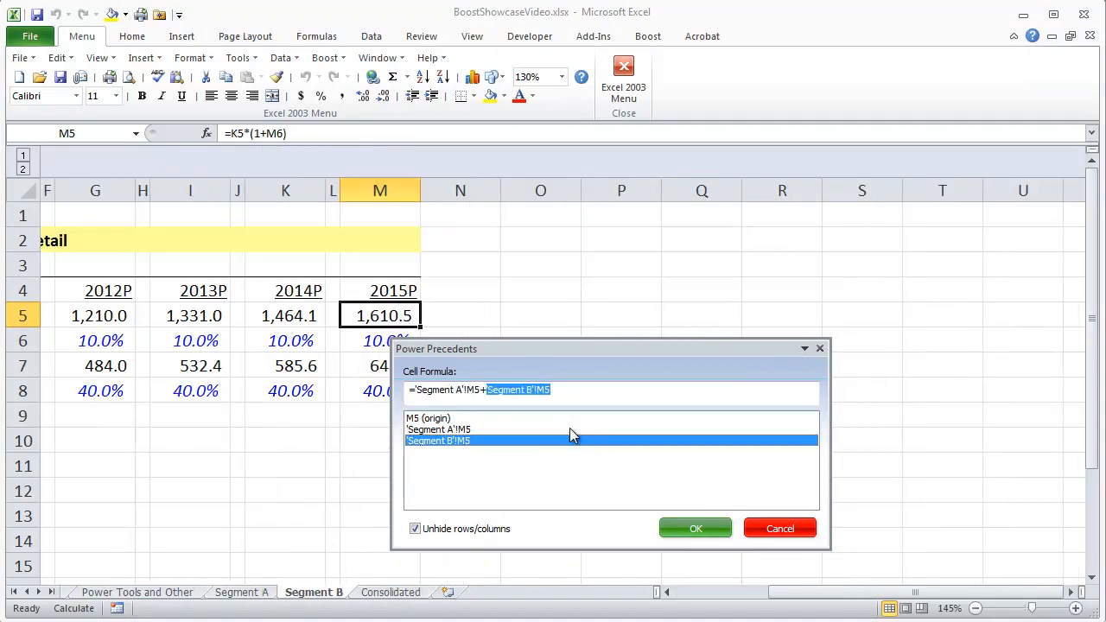
pyautogui.moveTo(567, 535)
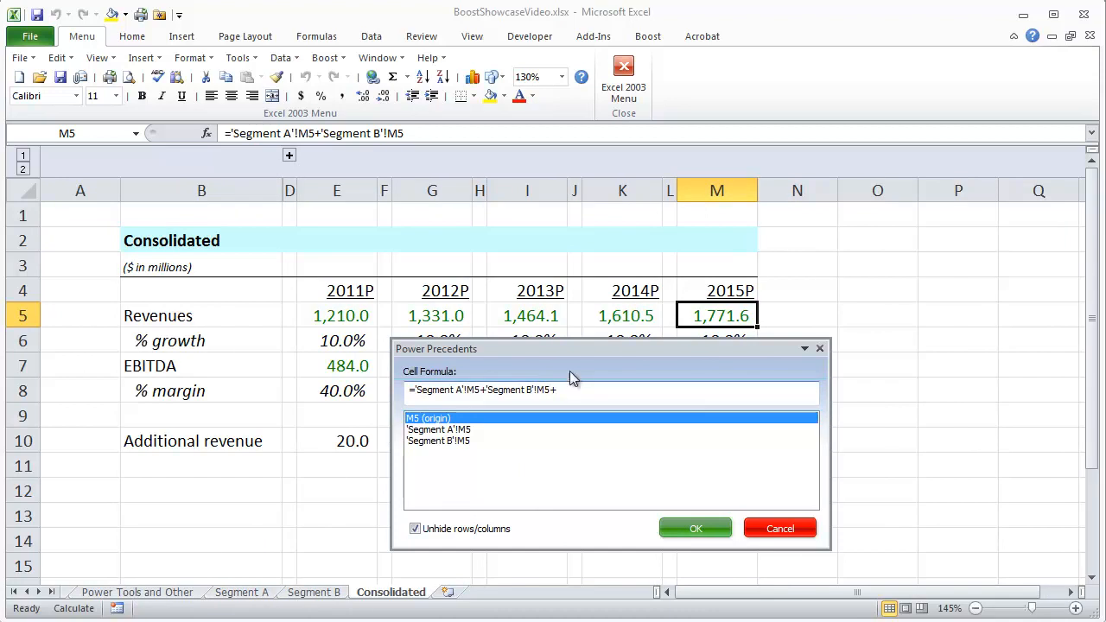
pyautogui.moveTo(573, 349); pyautogui.dragTo(384, 216)
pyautogui.write('M10')
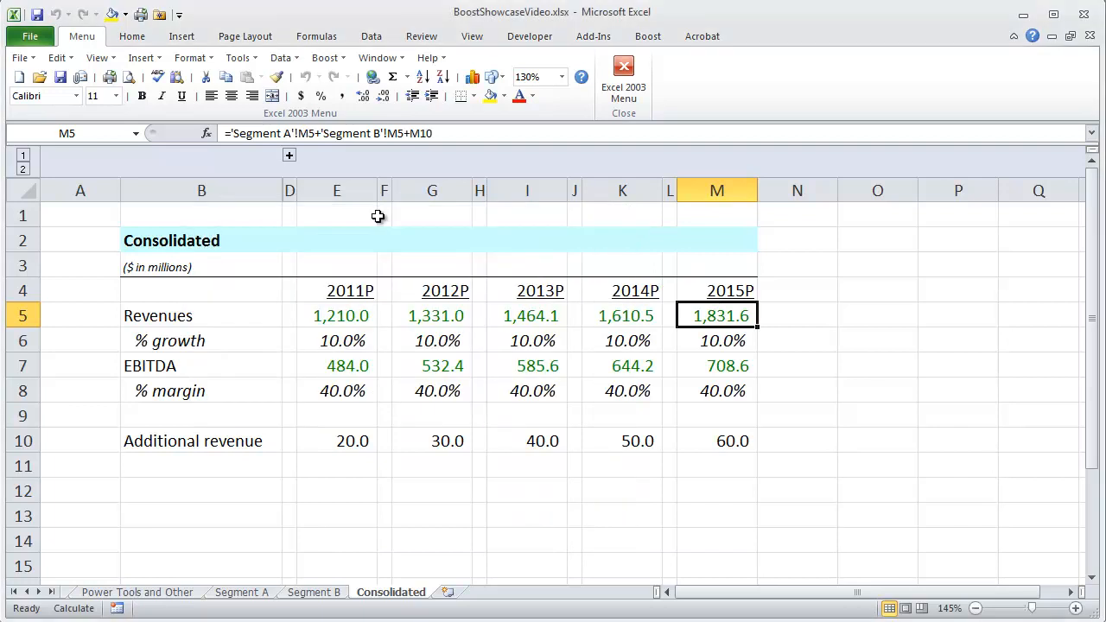
# Append +M10 to the 2015 consolidated revenues formula, raising it to 1,831.6
pyautogui.doubleClick(715, 314)
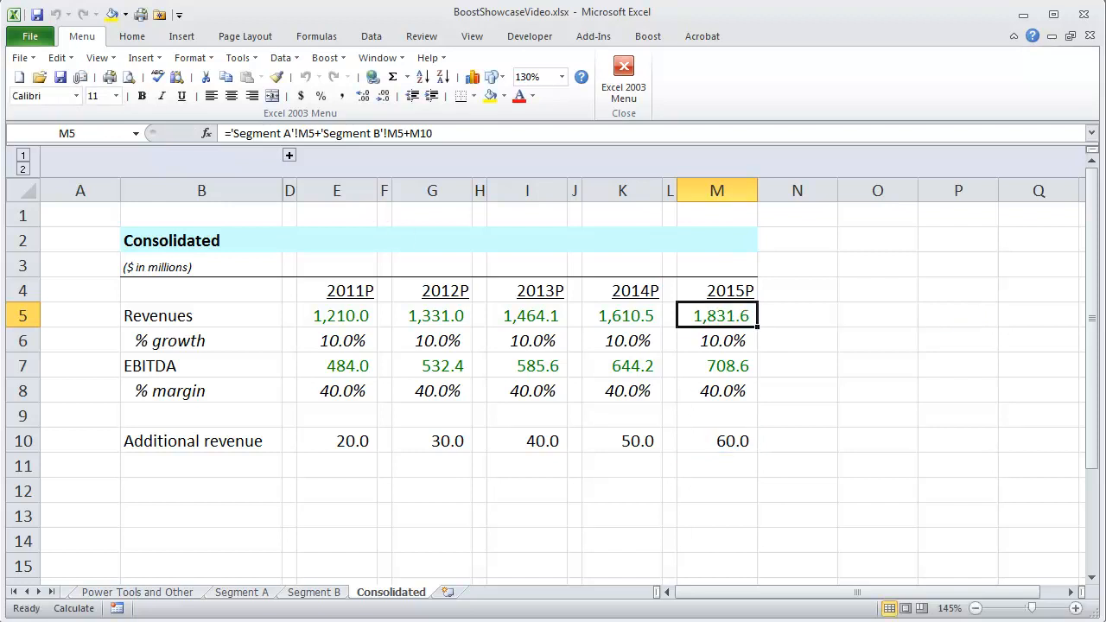
# Enter 100, =C3, a sheet reference (80) and a Book2 reference (1000) in C3:C6 for autocolouring
pyautogui.click(301, 591)
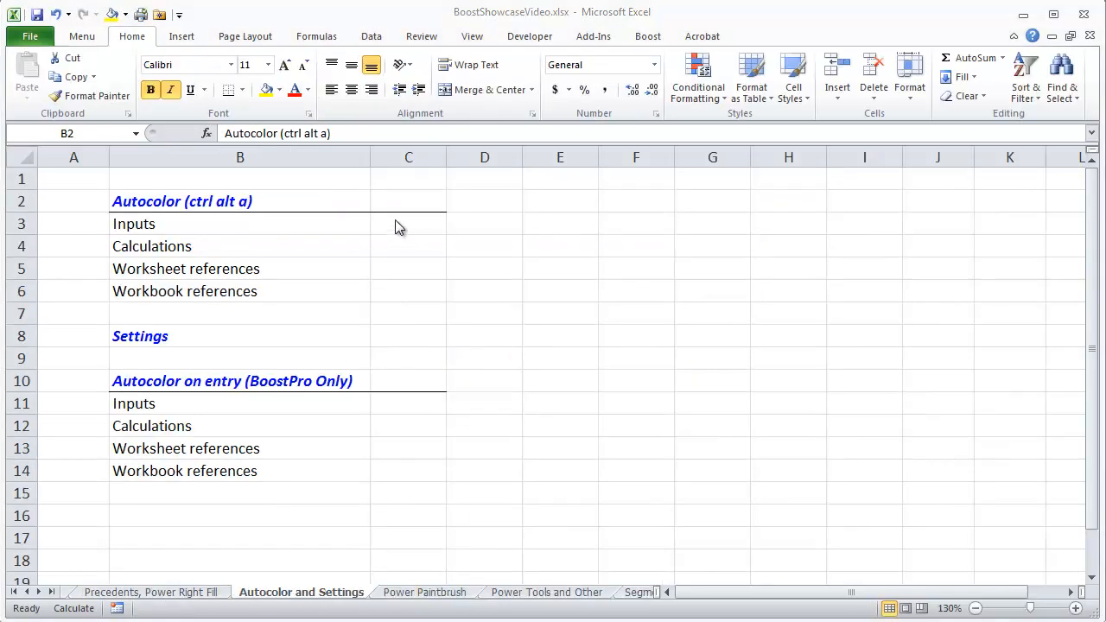
pyautogui.click(408, 225)
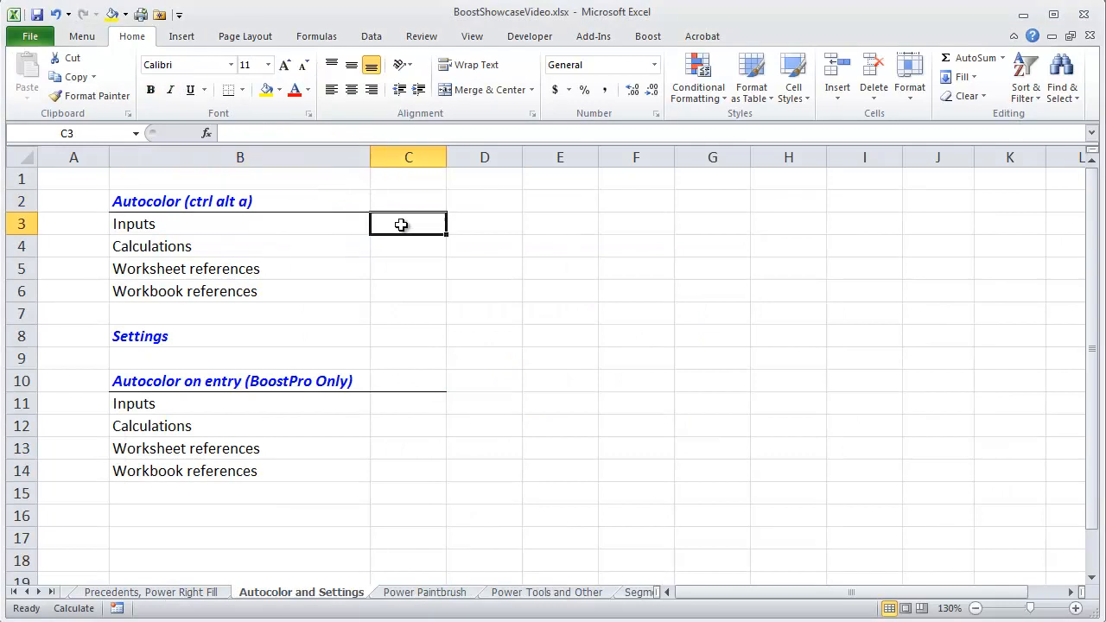
pyautogui.write('100')
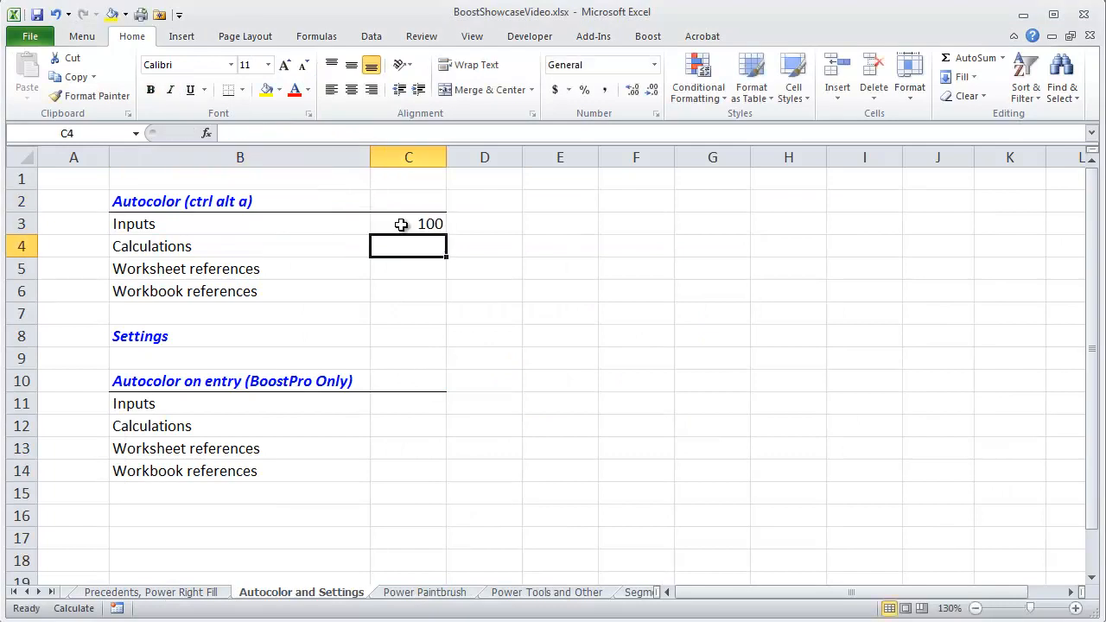
pyautogui.write('=C3')
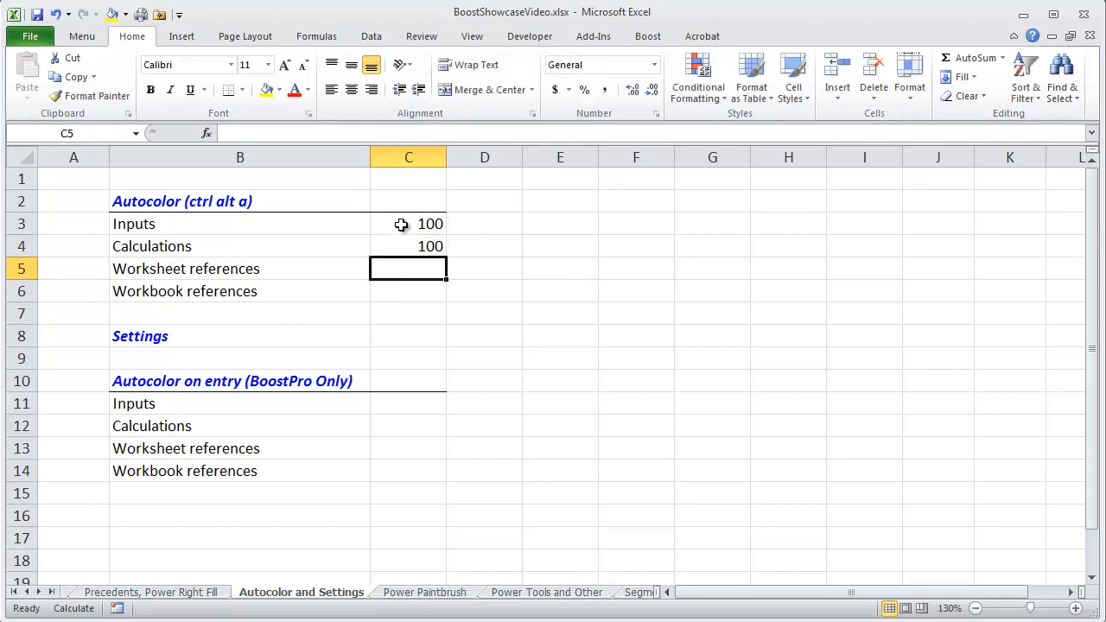
pyautogui.click(150, 591)
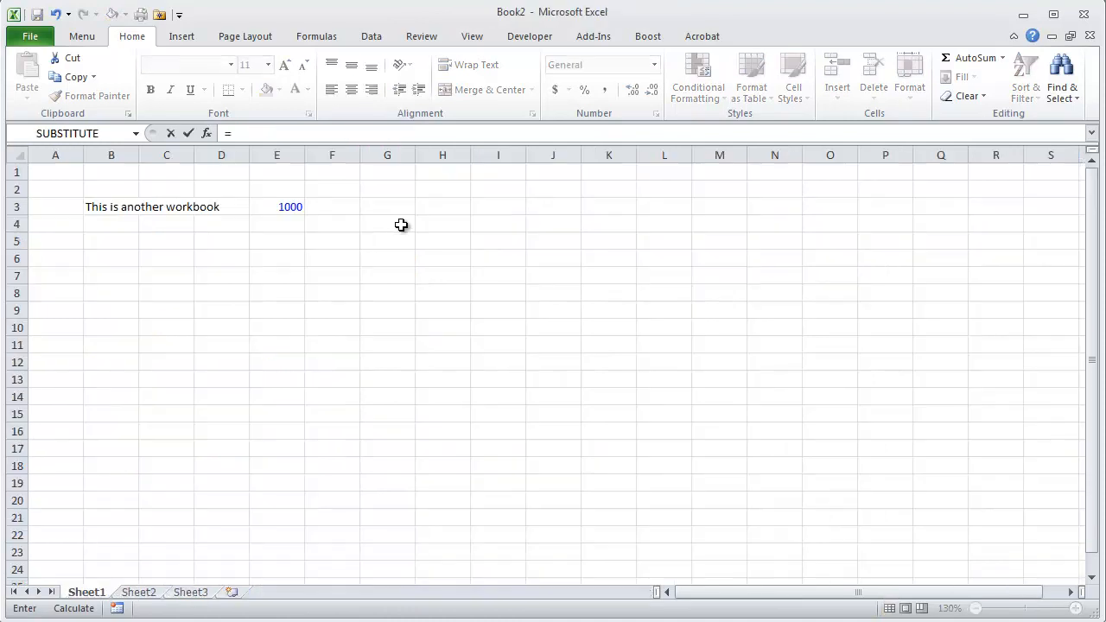
pyautogui.click(276, 207)
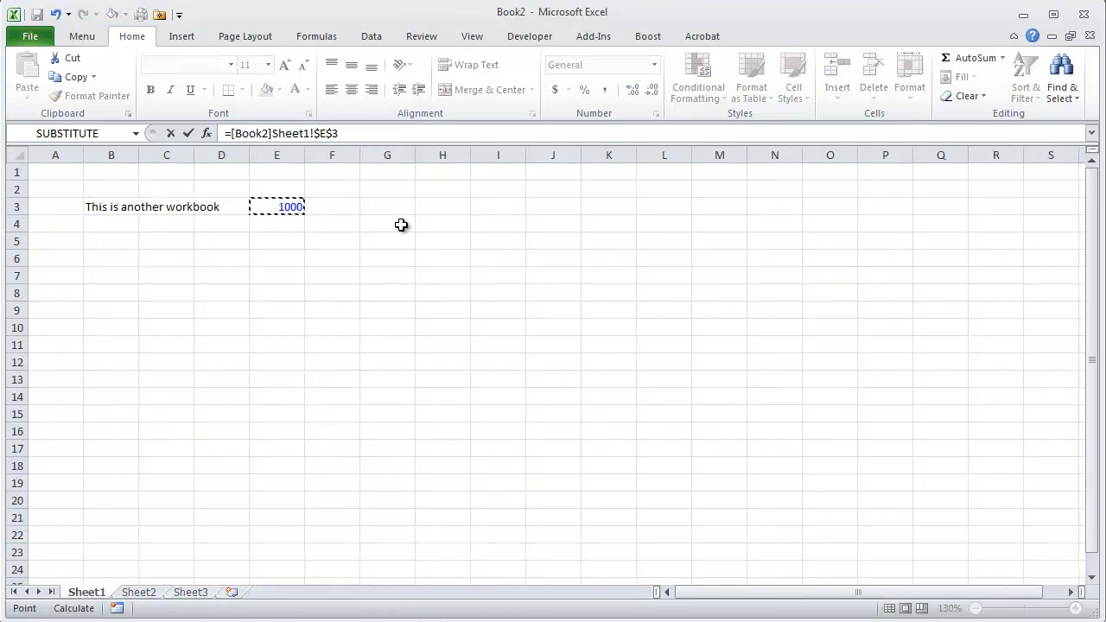
pyautogui.click(300, 591)
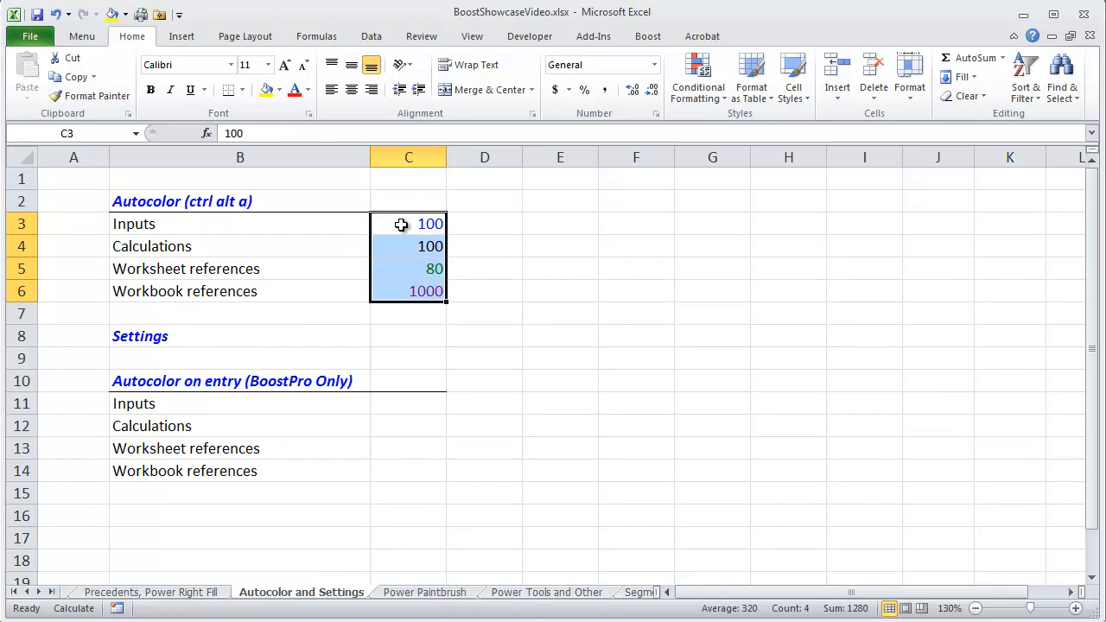
pyautogui.moveTo(682, 121)
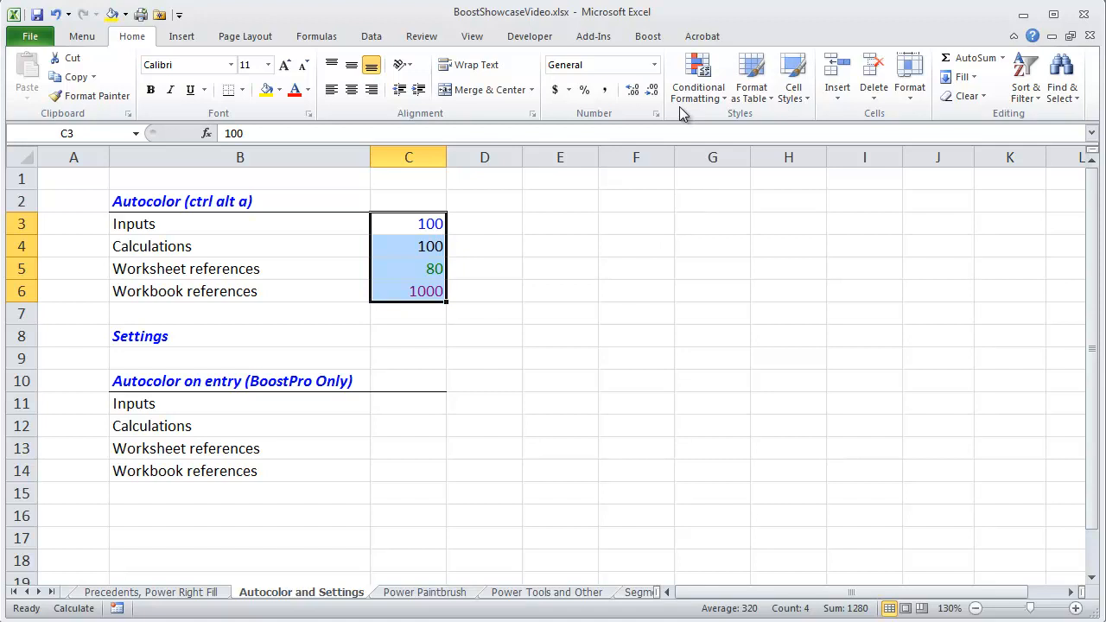
# Apply Boost's colour settings so inputs turn yellow and workbook references purple, then reopen them
pyautogui.click(646, 37)
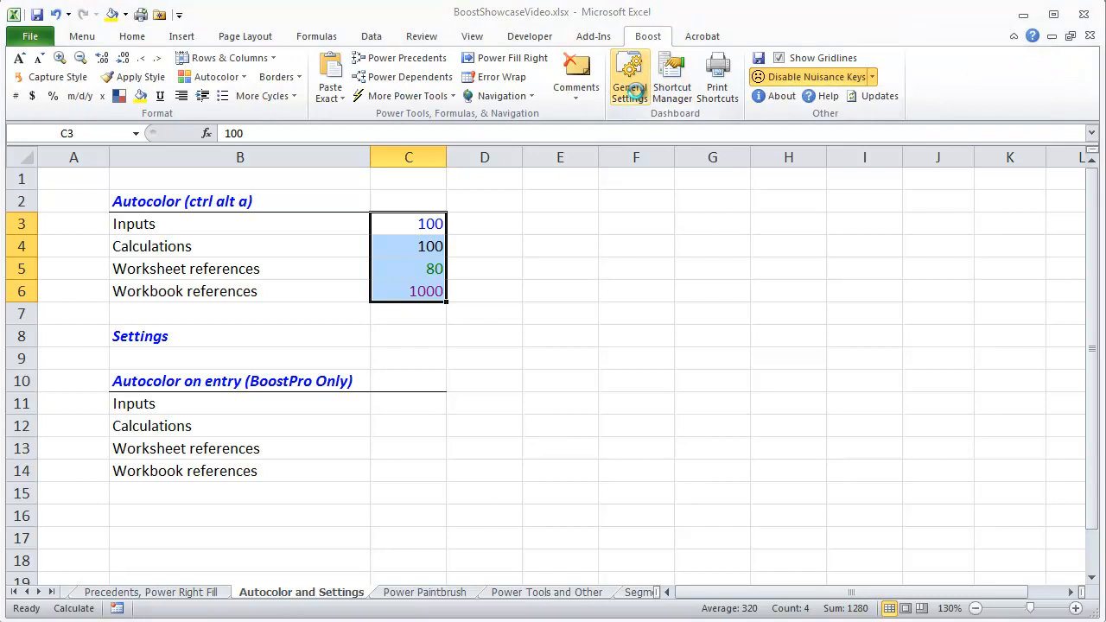
pyautogui.click(629, 77)
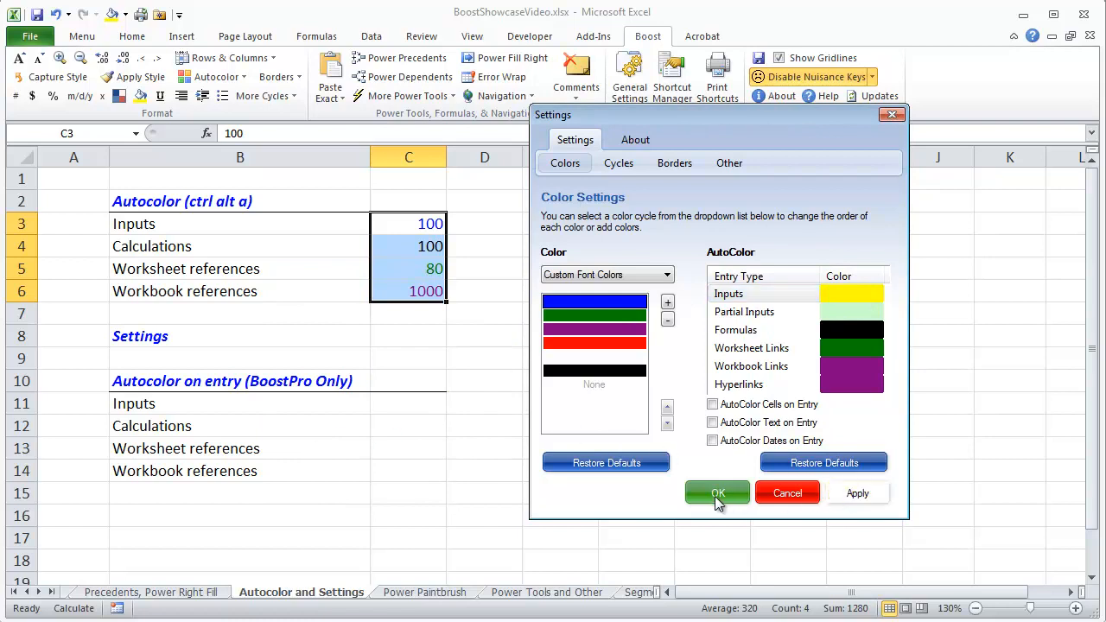
pyautogui.click(715, 493)
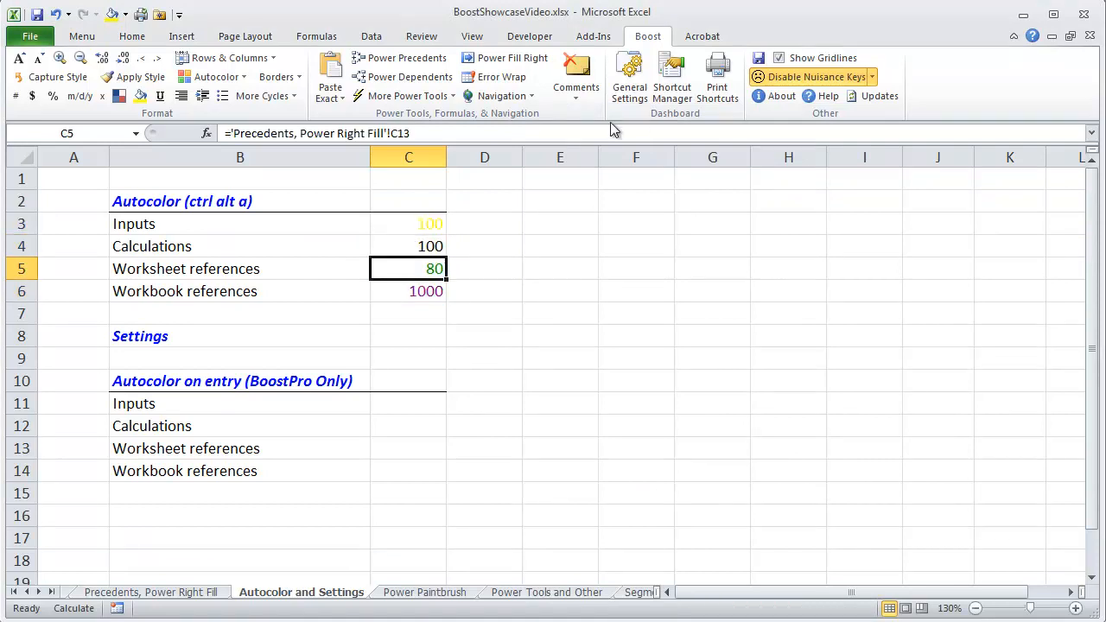
pyautogui.click(629, 83)
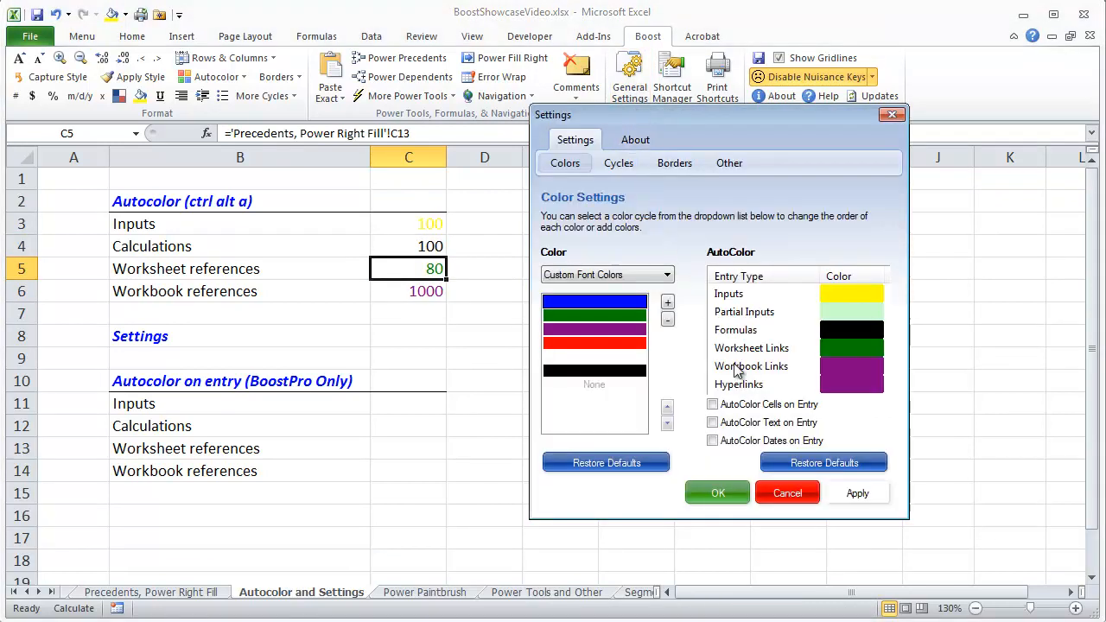
# Fill the Autocolor on entry rows with 100, 100, a sheet reference 80 and workbook reference 1000
pyautogui.click(712, 405)
pyautogui.write('=C11')
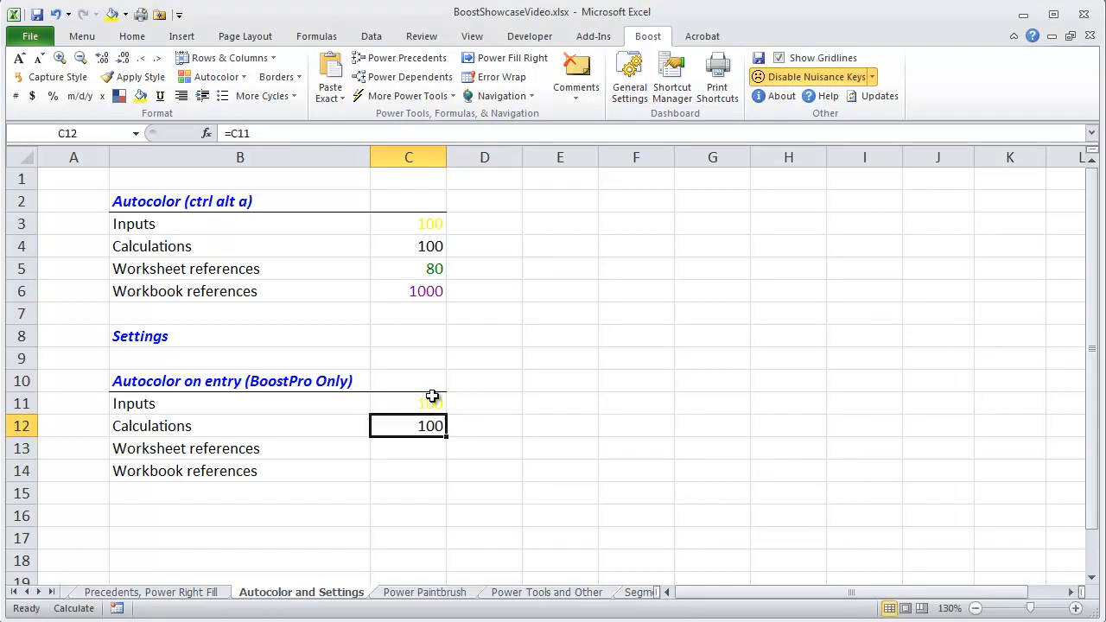
pyautogui.click(148, 591)
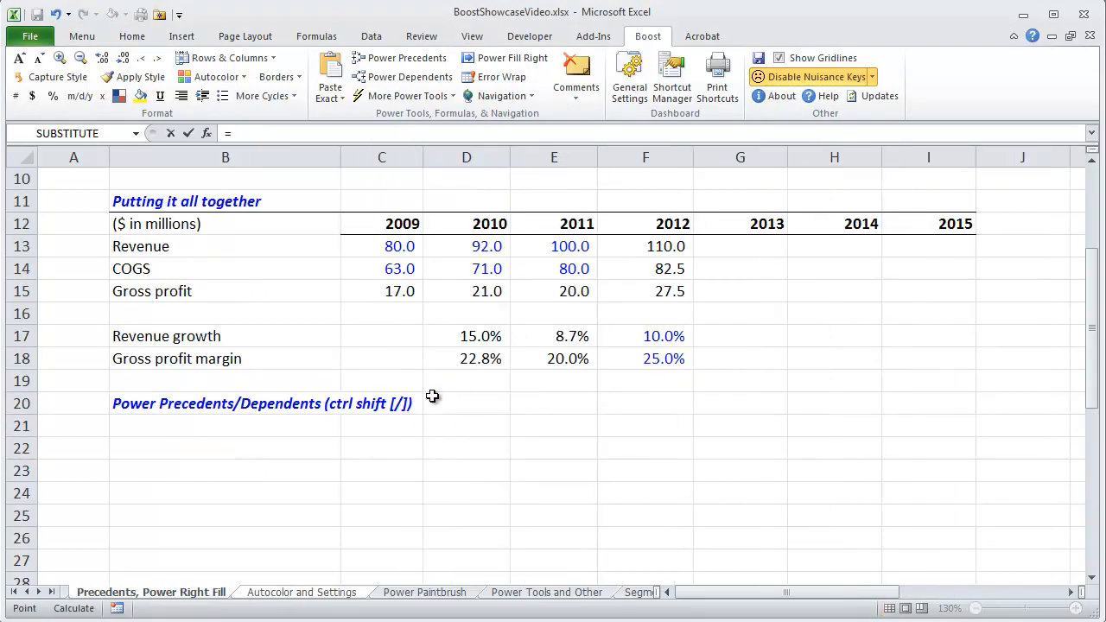
pyautogui.click(300, 591)
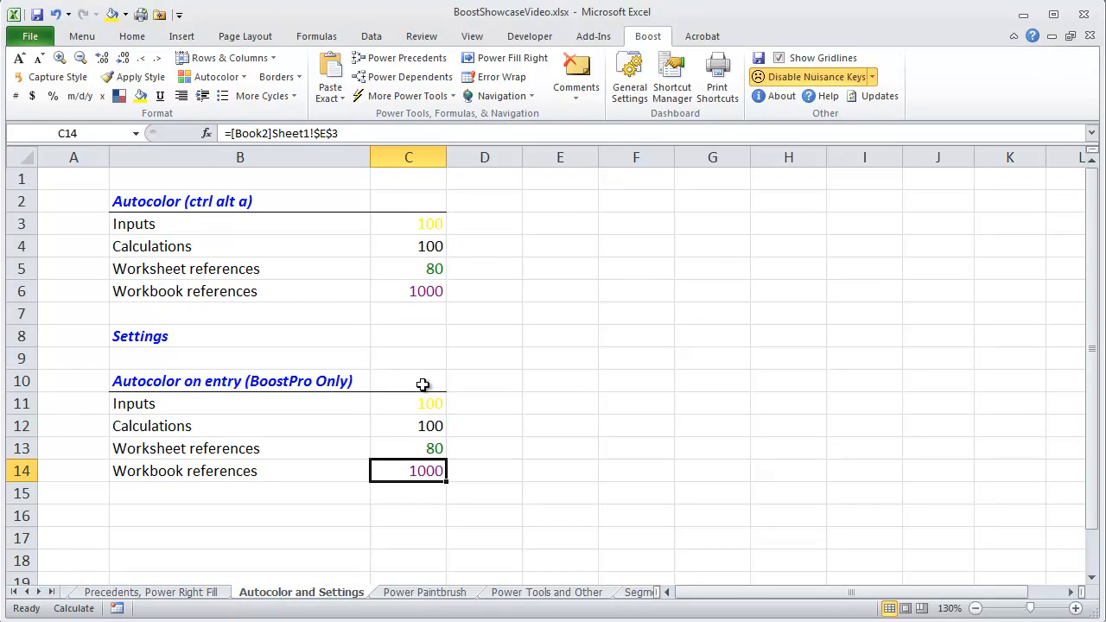
# Pick up the Date format with Power Paintbrush and paint the 2012–2018 year headers, then the Revenue row
pyautogui.click(425, 591)
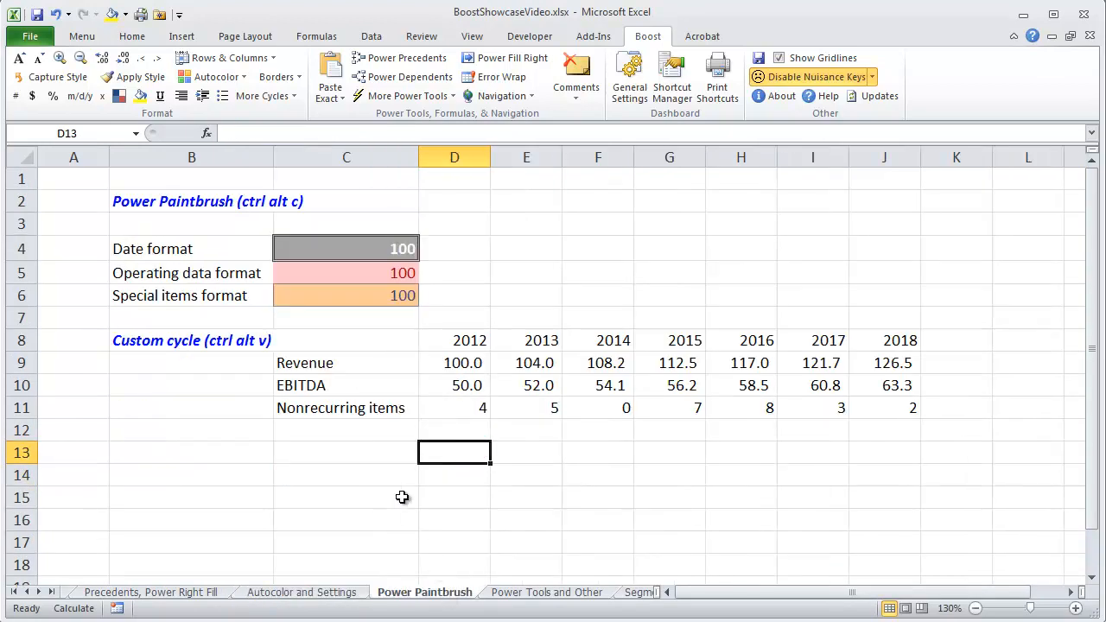
pyautogui.moveTo(366, 249)
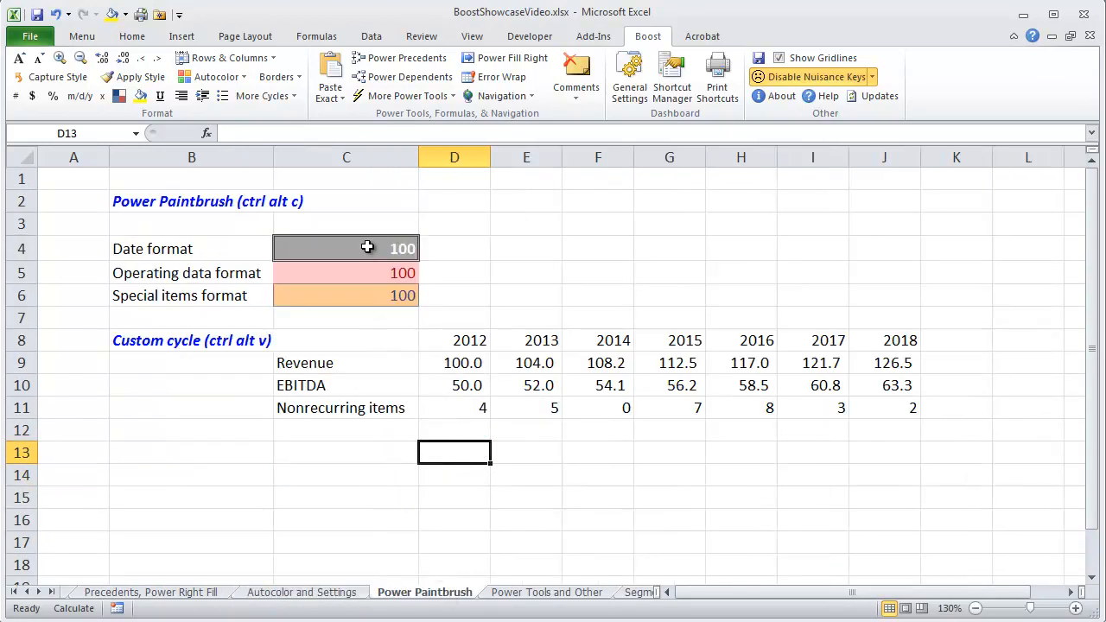
pyautogui.click(346, 249)
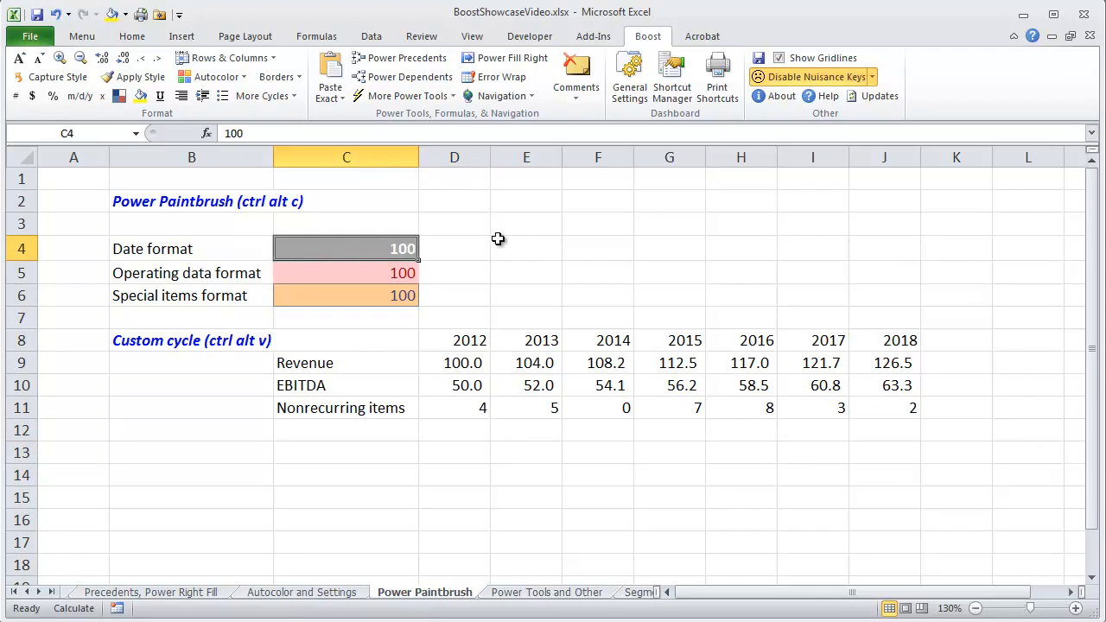
pyautogui.moveTo(598, 252)
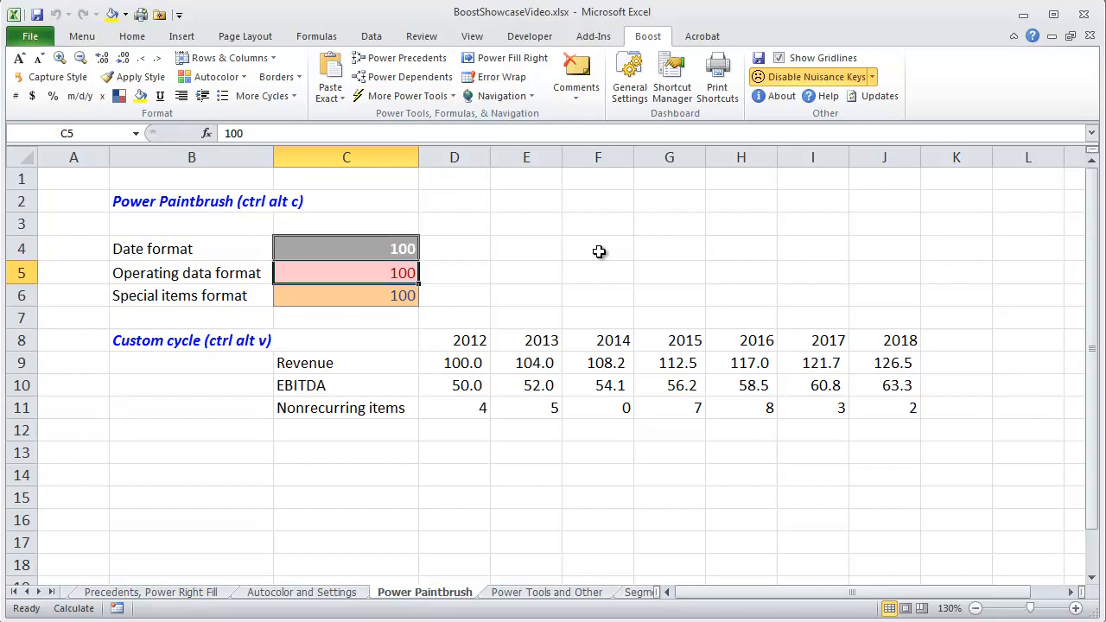
pyautogui.click(345, 295)
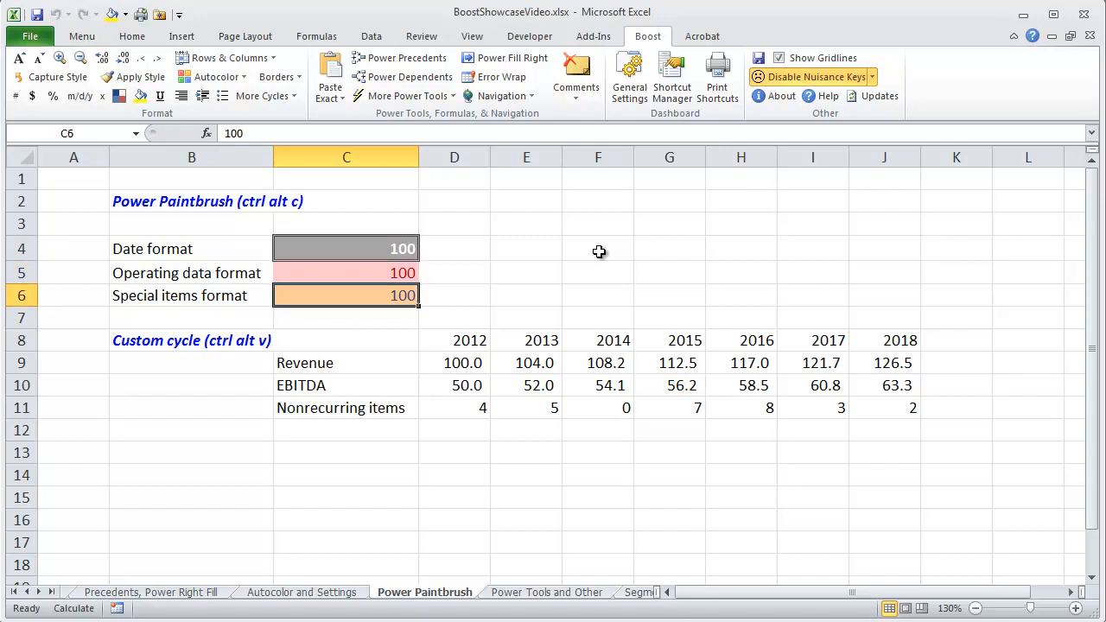
pyautogui.click(452, 339)
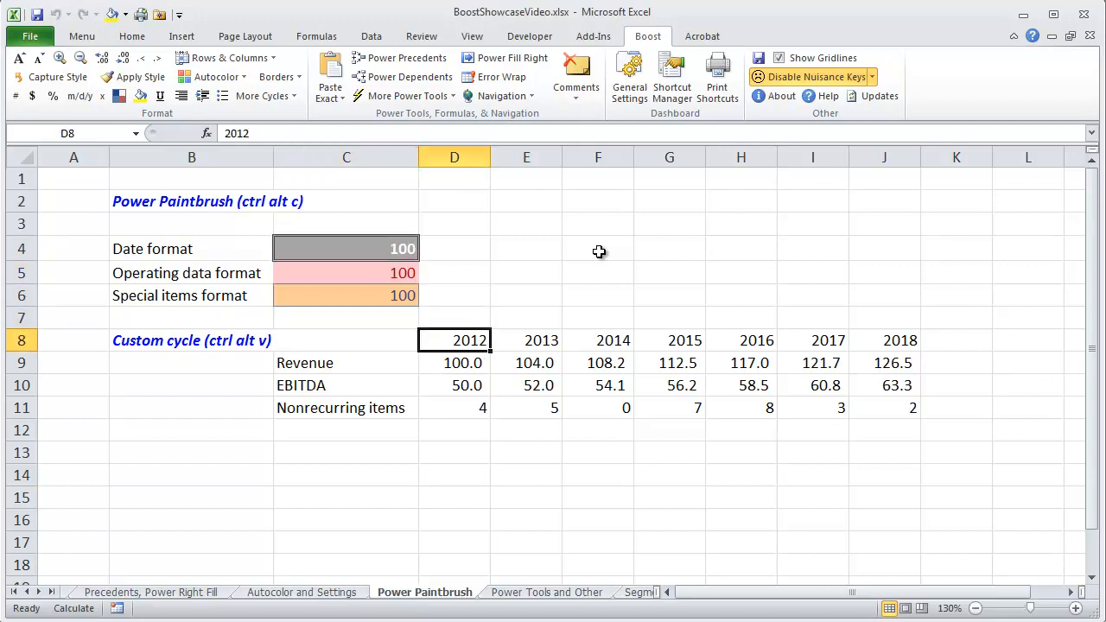
pyautogui.moveTo(452, 339); pyautogui.dragTo(884, 338)
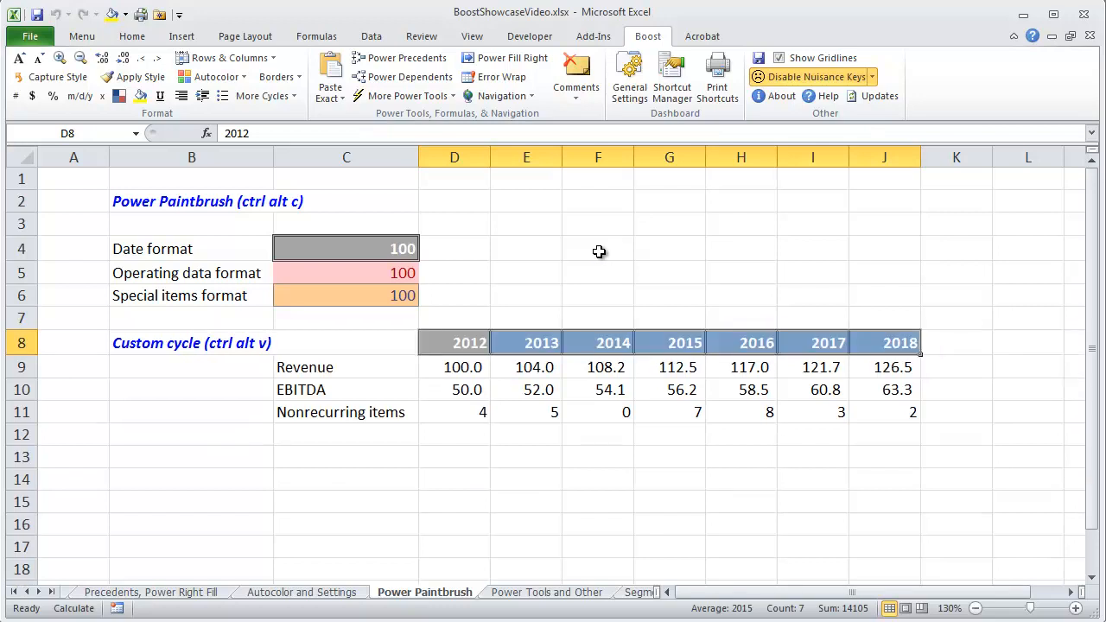
pyautogui.click(453, 367)
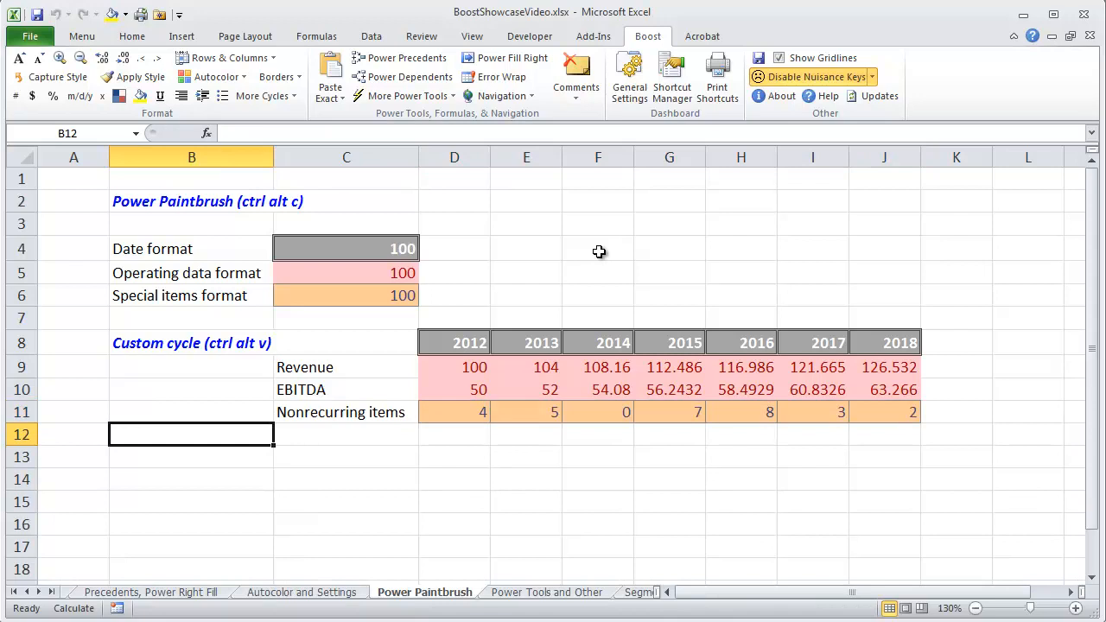
pyautogui.moveTo(372, 466)
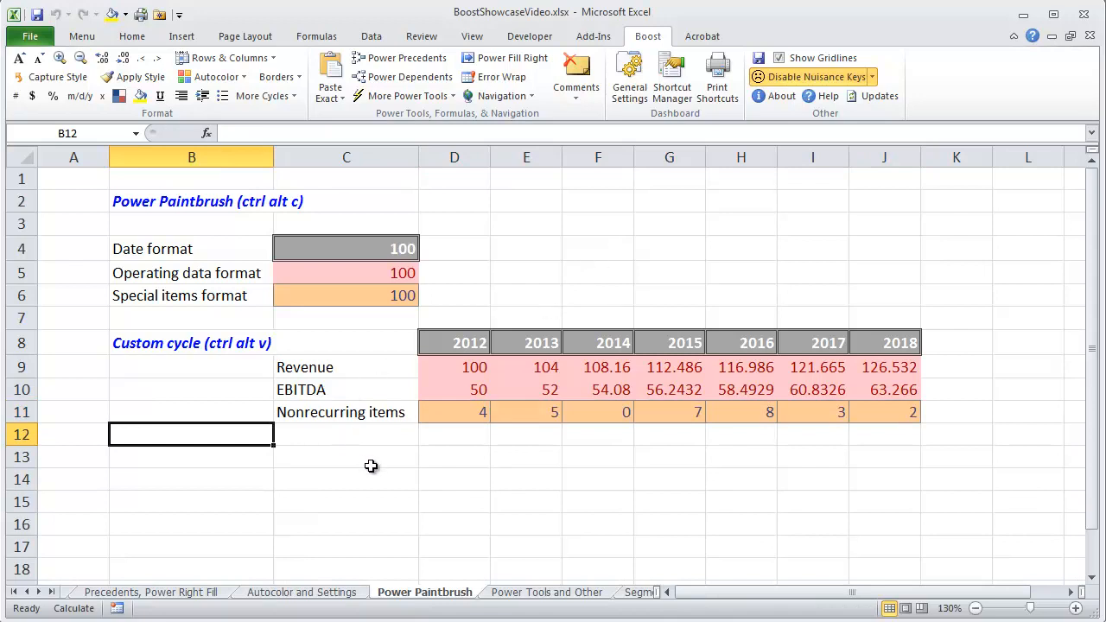
# Visit the Power Tools and Other sheet, show the classic 2003 menus and the nuisance-keys note
pyautogui.click(546, 590)
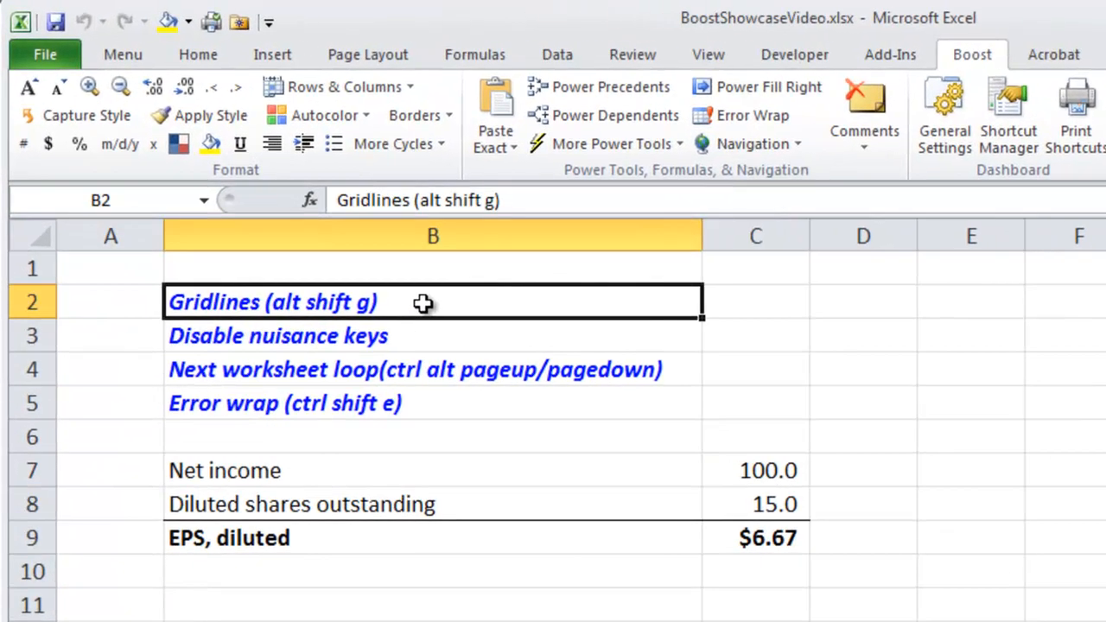
pyautogui.moveTo(491, 302)
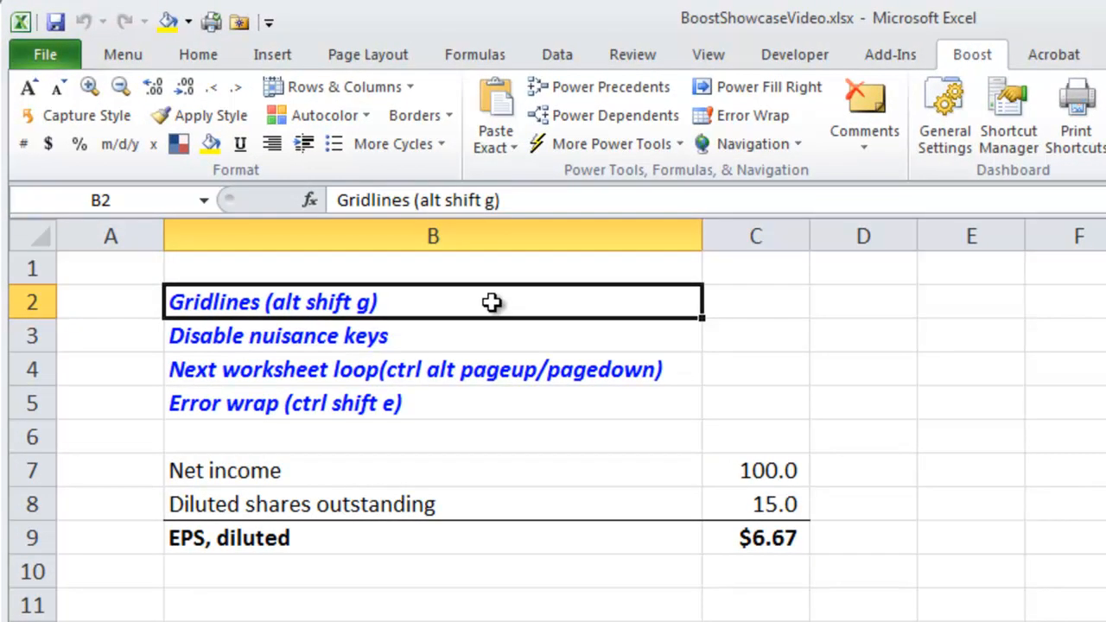
pyautogui.click(123, 54)
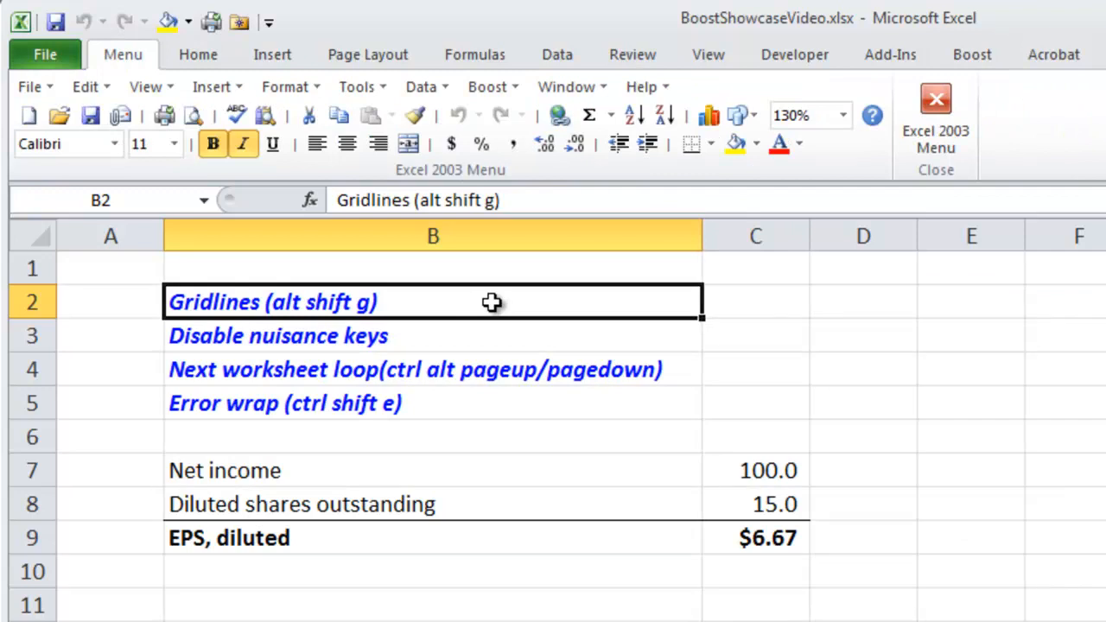
pyautogui.press('alt+shift+g')
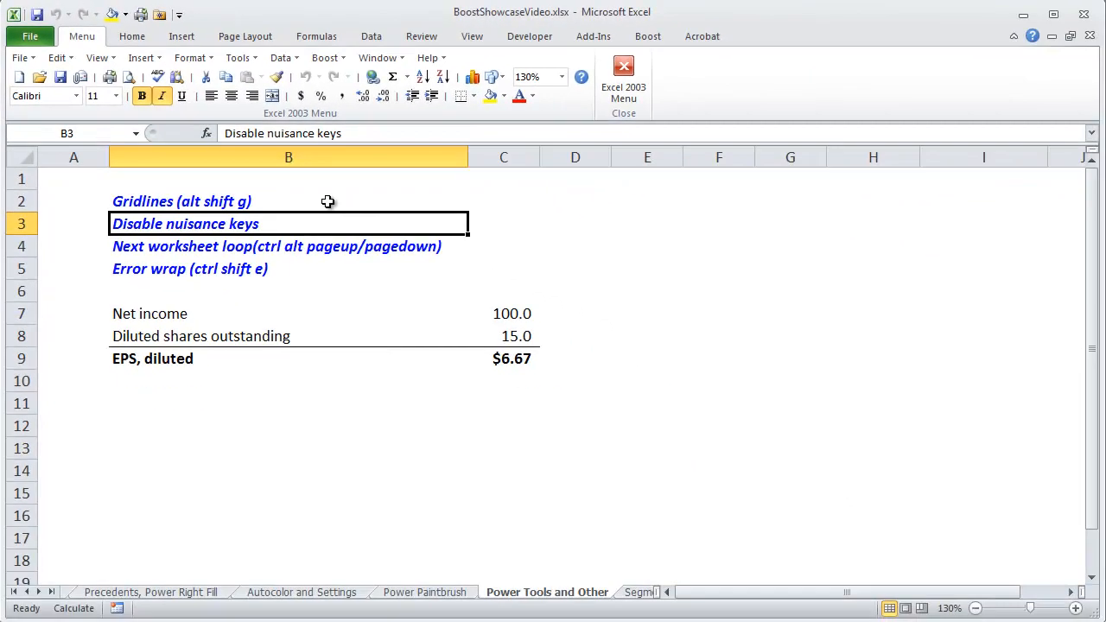
# Toggle Disable Nuisance Keys from the Boost commands and return to the cycles and shortcuts sheet
pyautogui.click(646, 37)
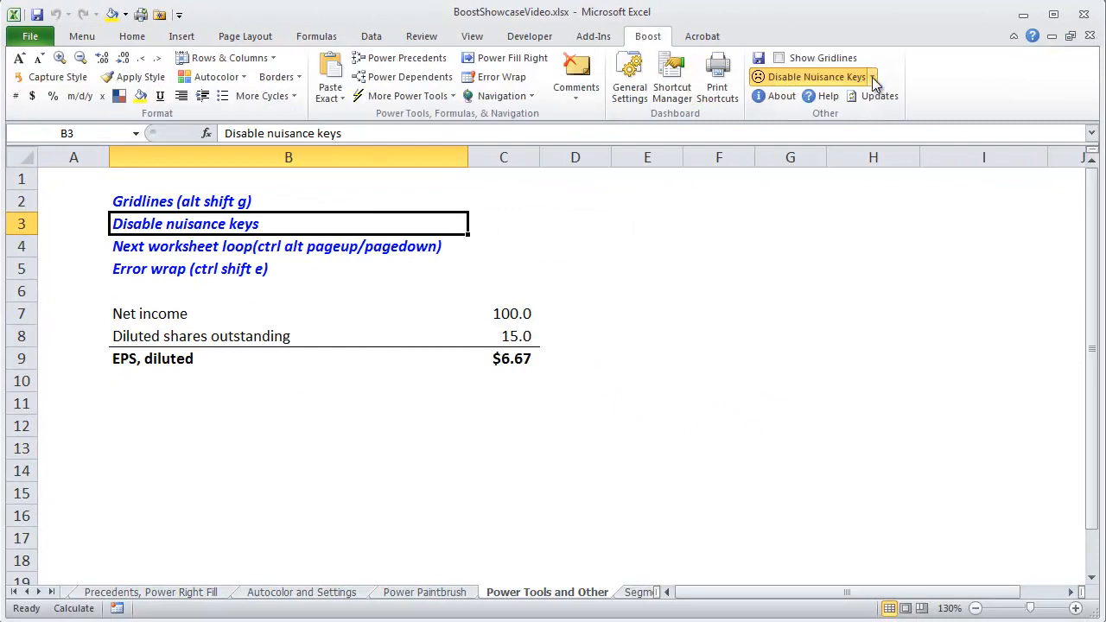
pyautogui.click(870, 76)
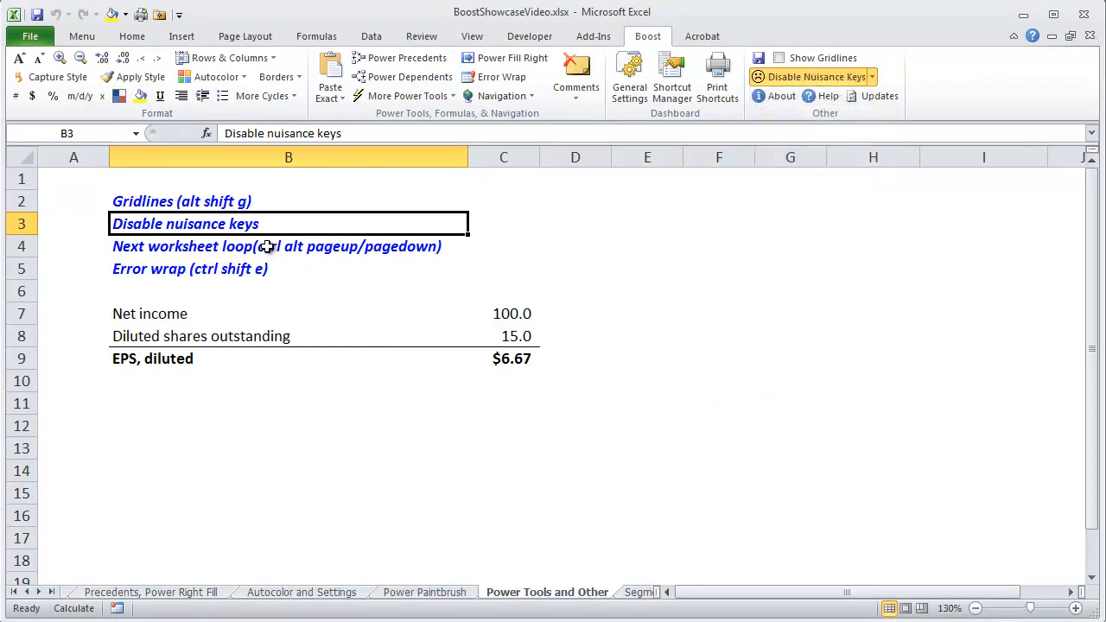
pyautogui.click(289, 246)
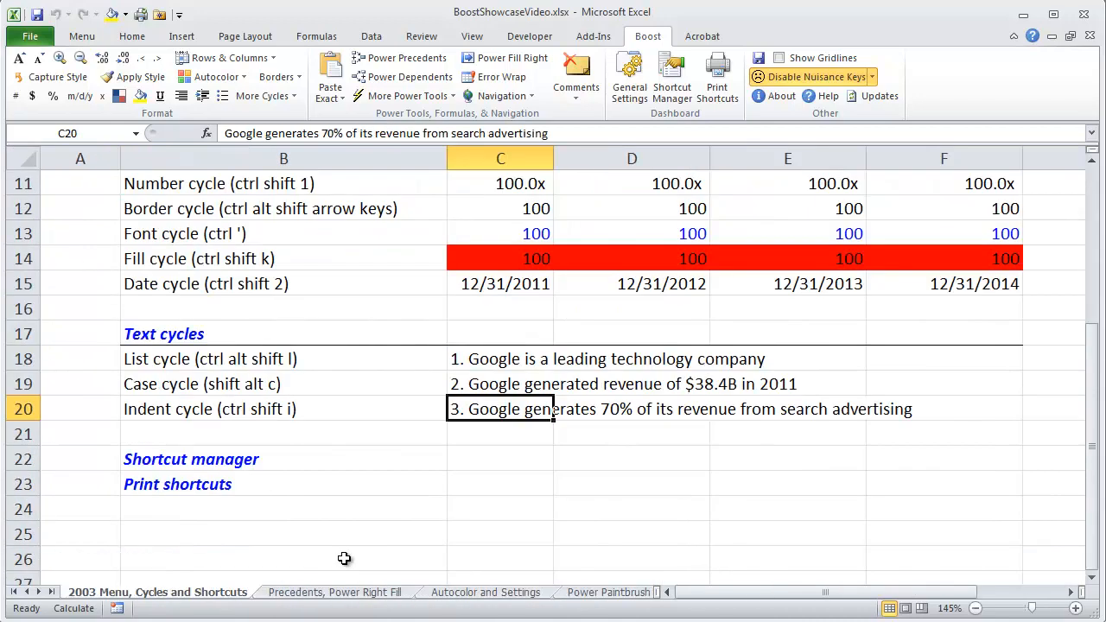
pyautogui.click(499, 591)
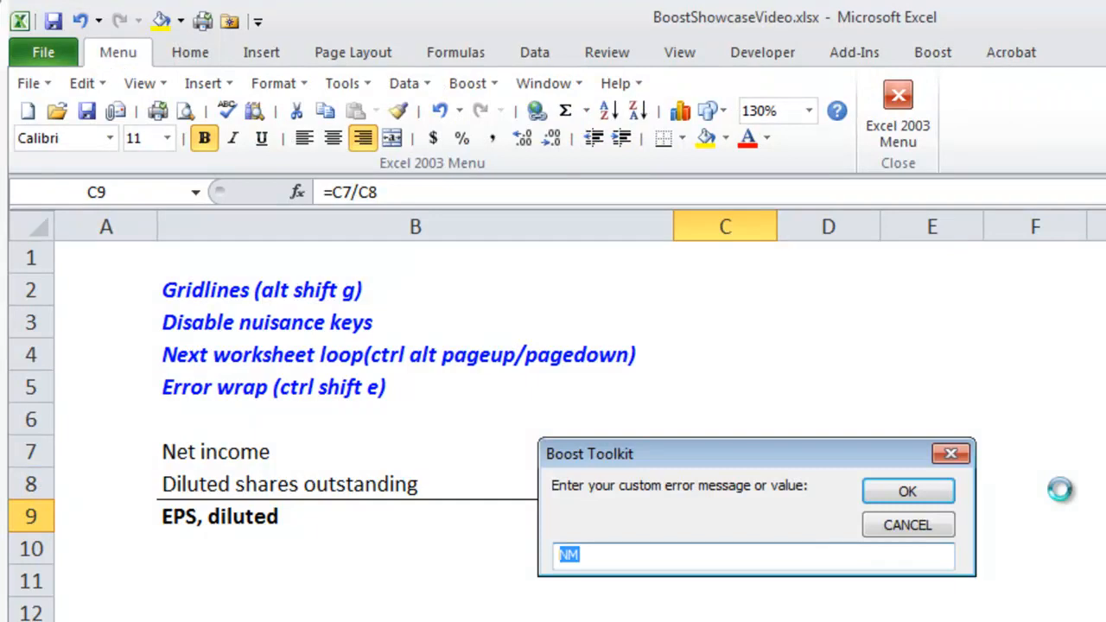
# Accept NM as the IFERROR value for diluted EPS and re-enter 15 diluted shares
pyautogui.click(907, 491)
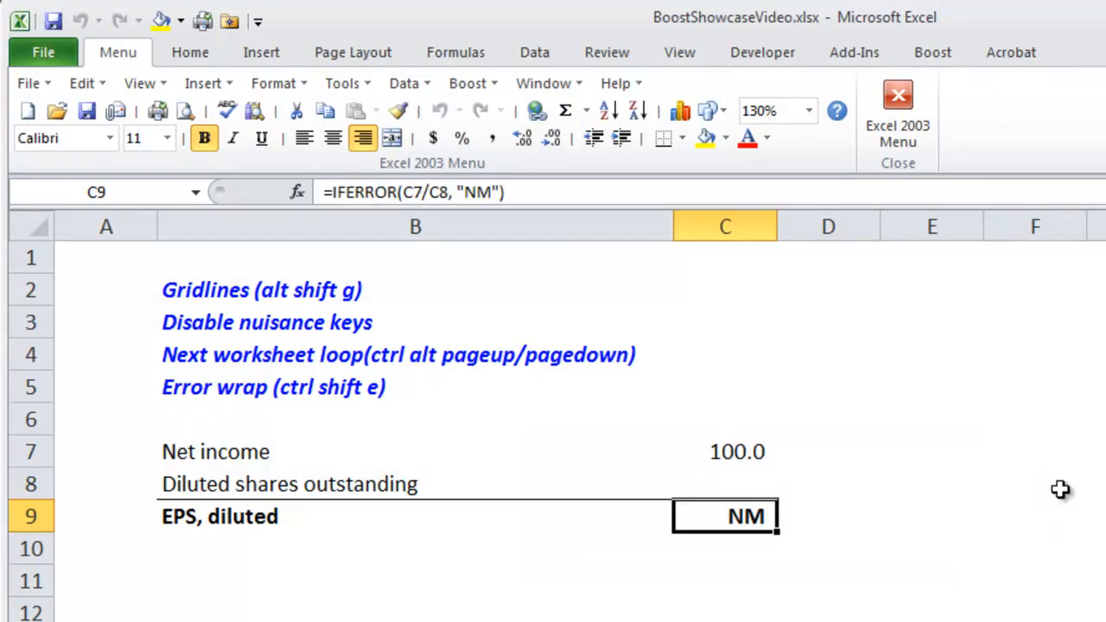
pyautogui.write('15')
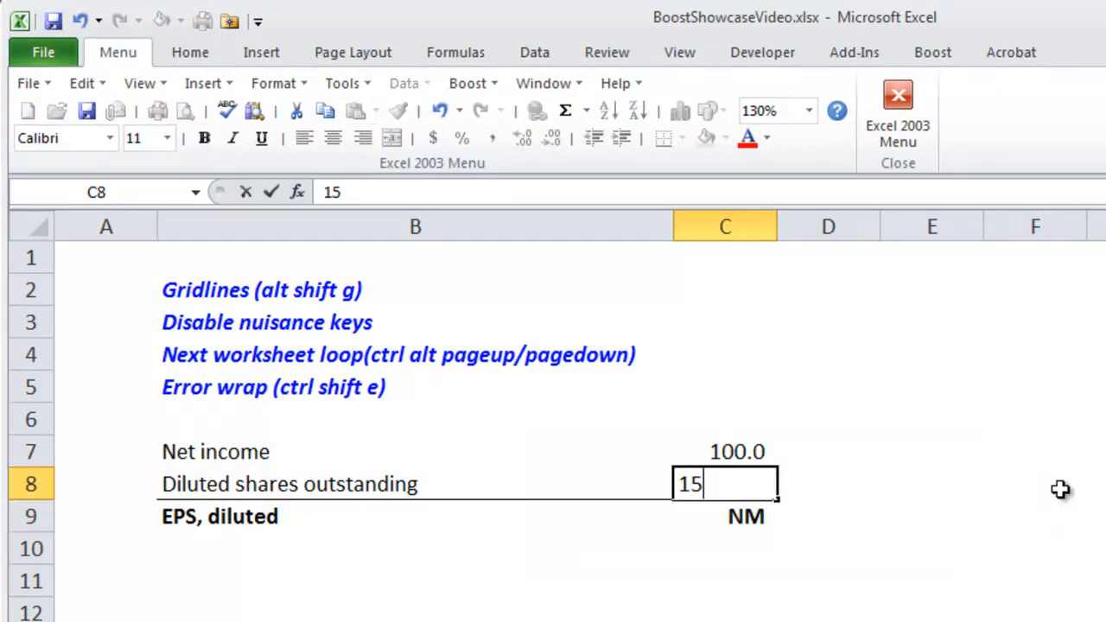